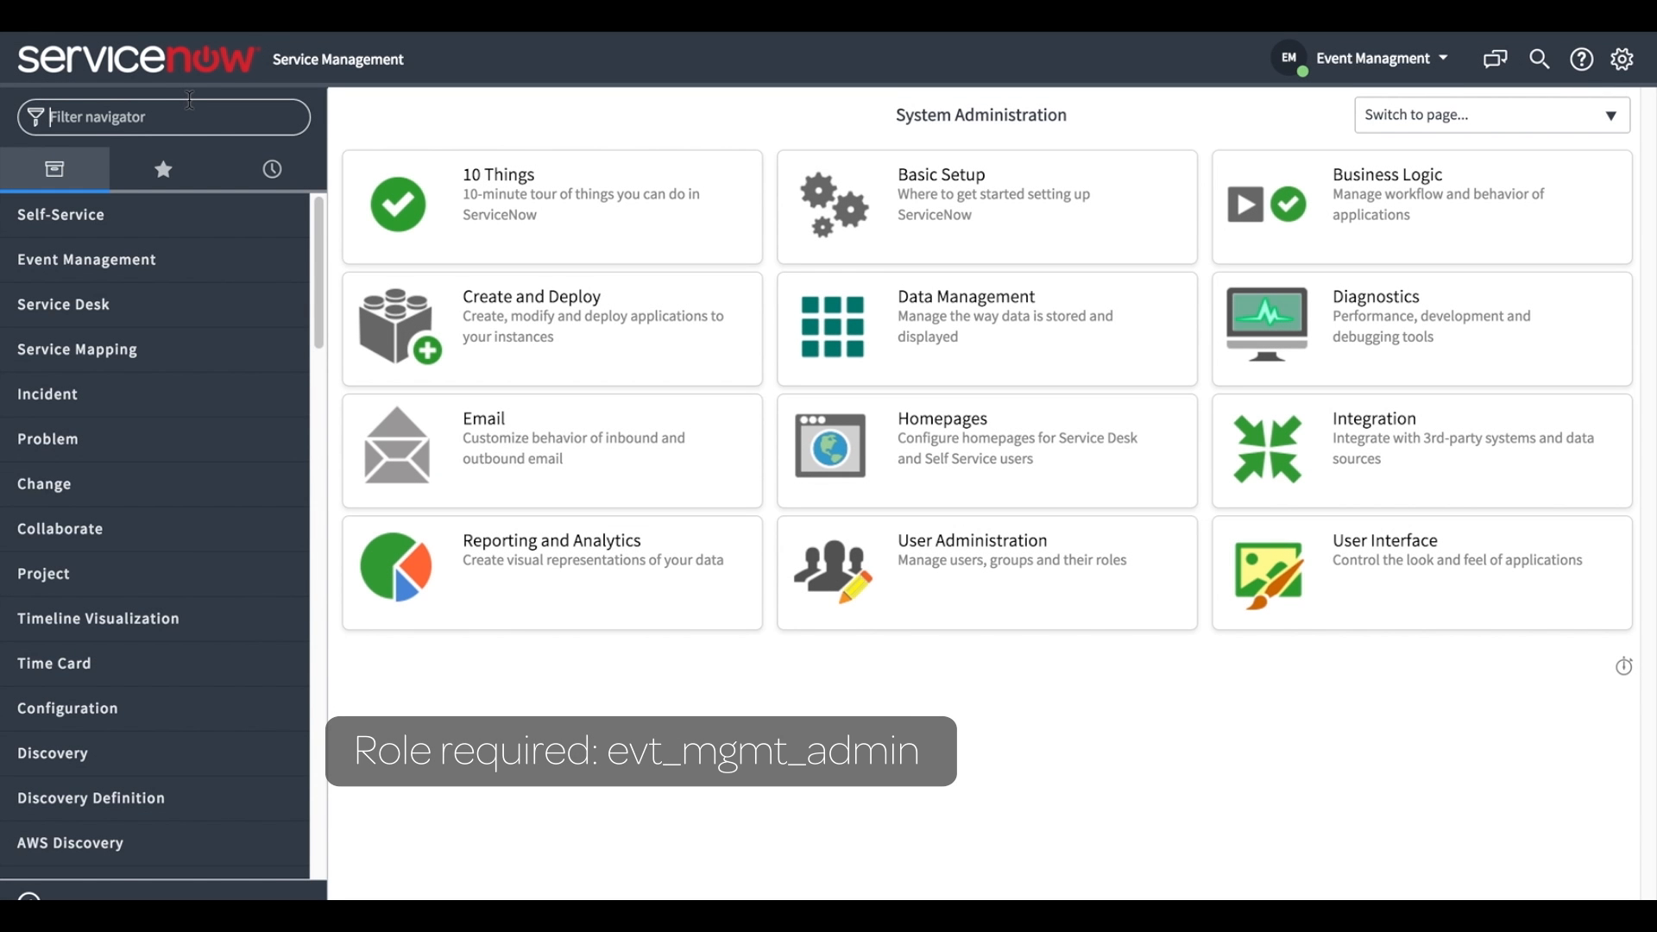
Filter the navigator for 'das' to list the dashboard modules
text(dash)
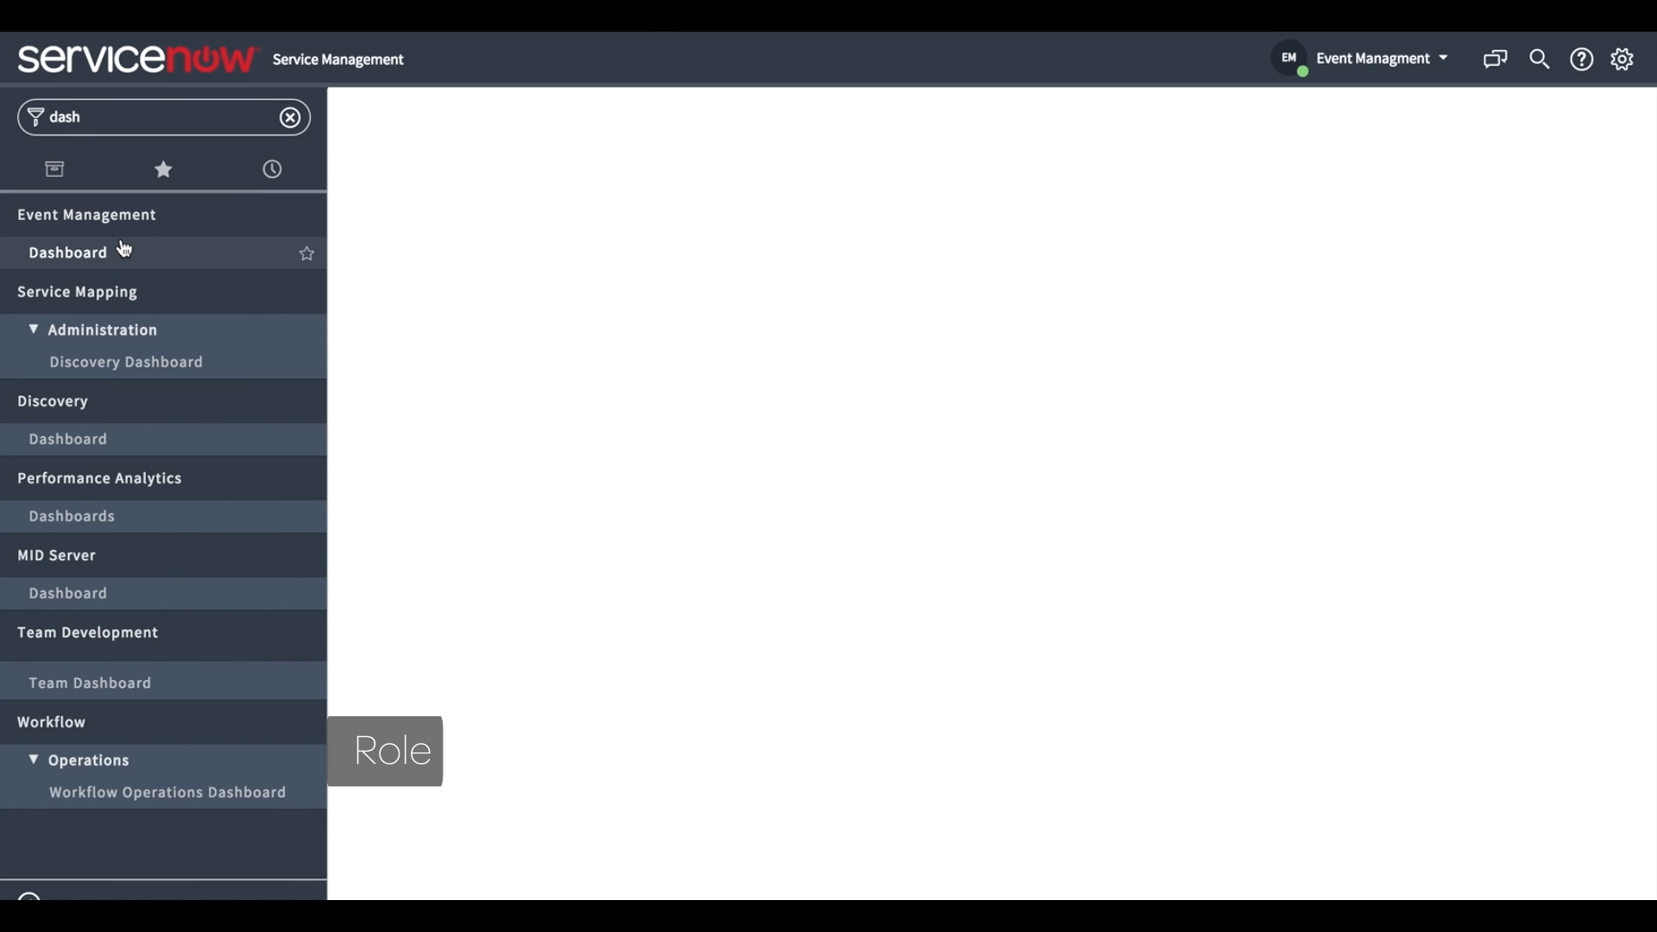
Open the Event Management dashboard to reach the Customer Management service map
click(67, 252)
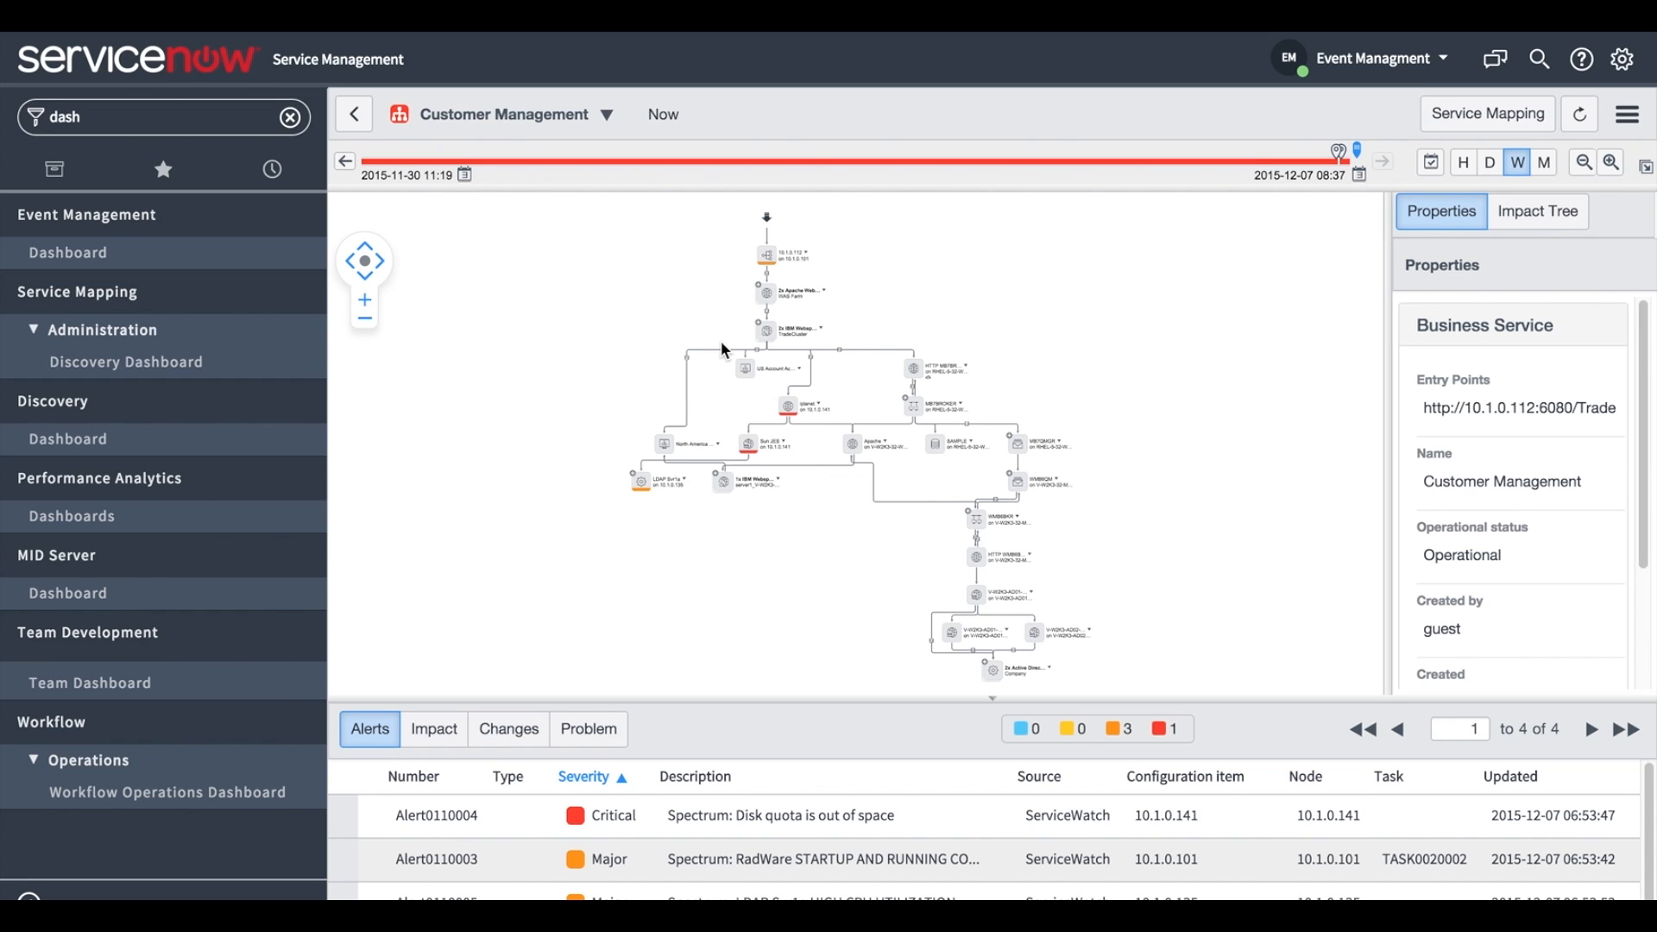
mouse_move(1177, 254)
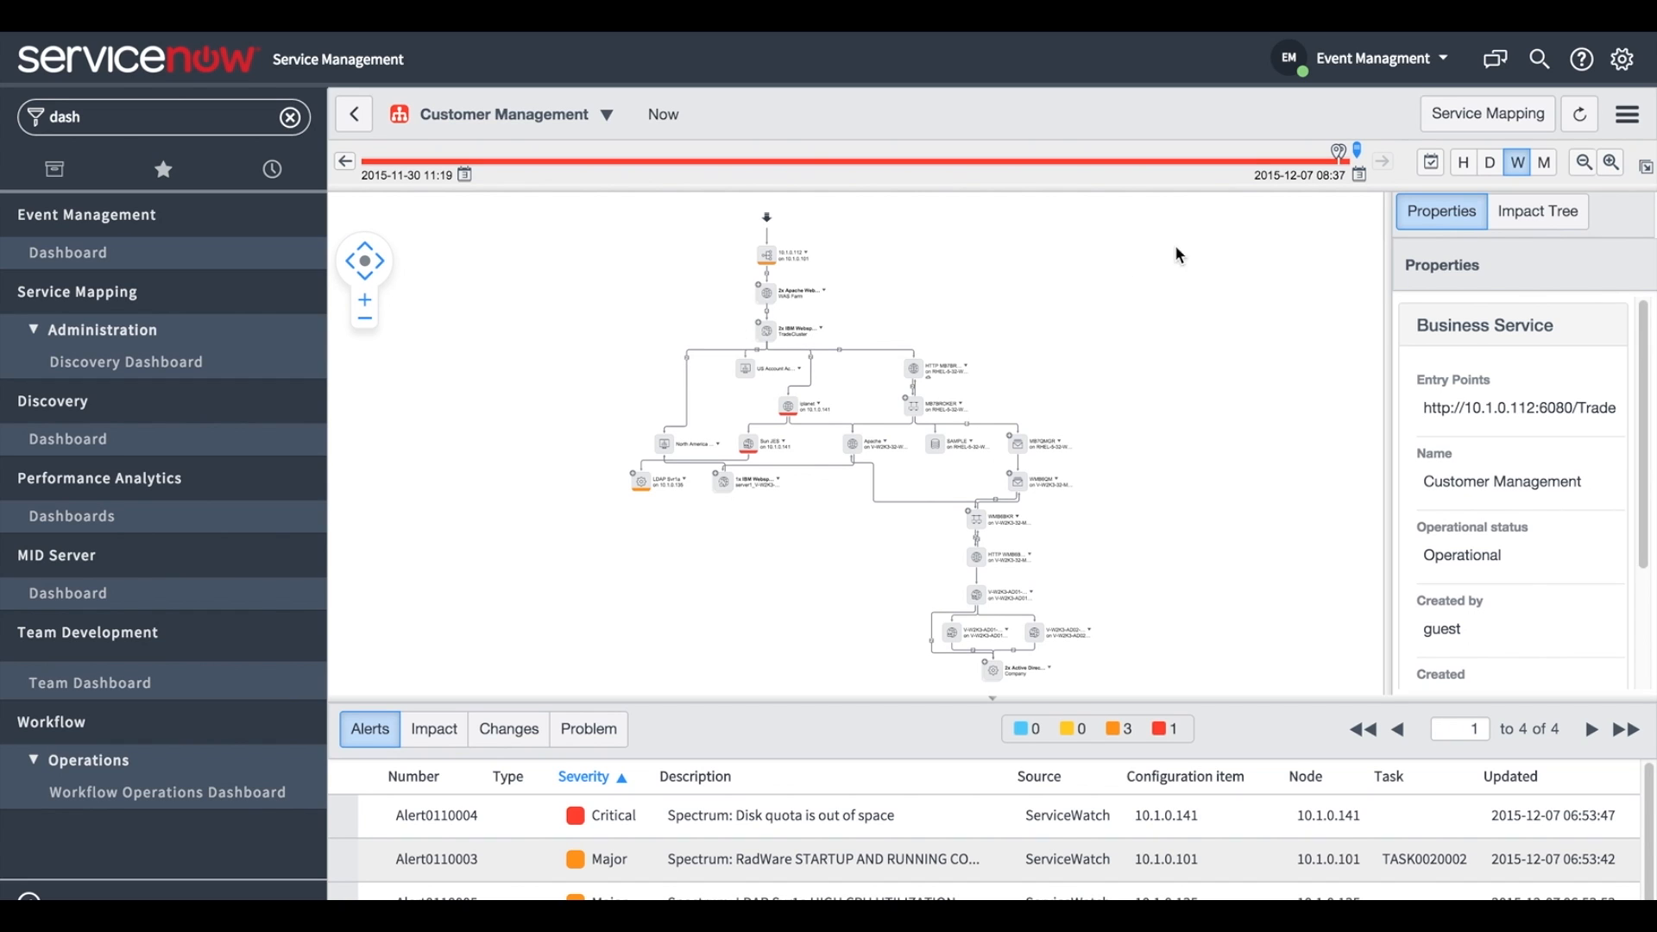
Open the map's options panel and review the Map Indicators section with Problem enabled
click(1626, 113)
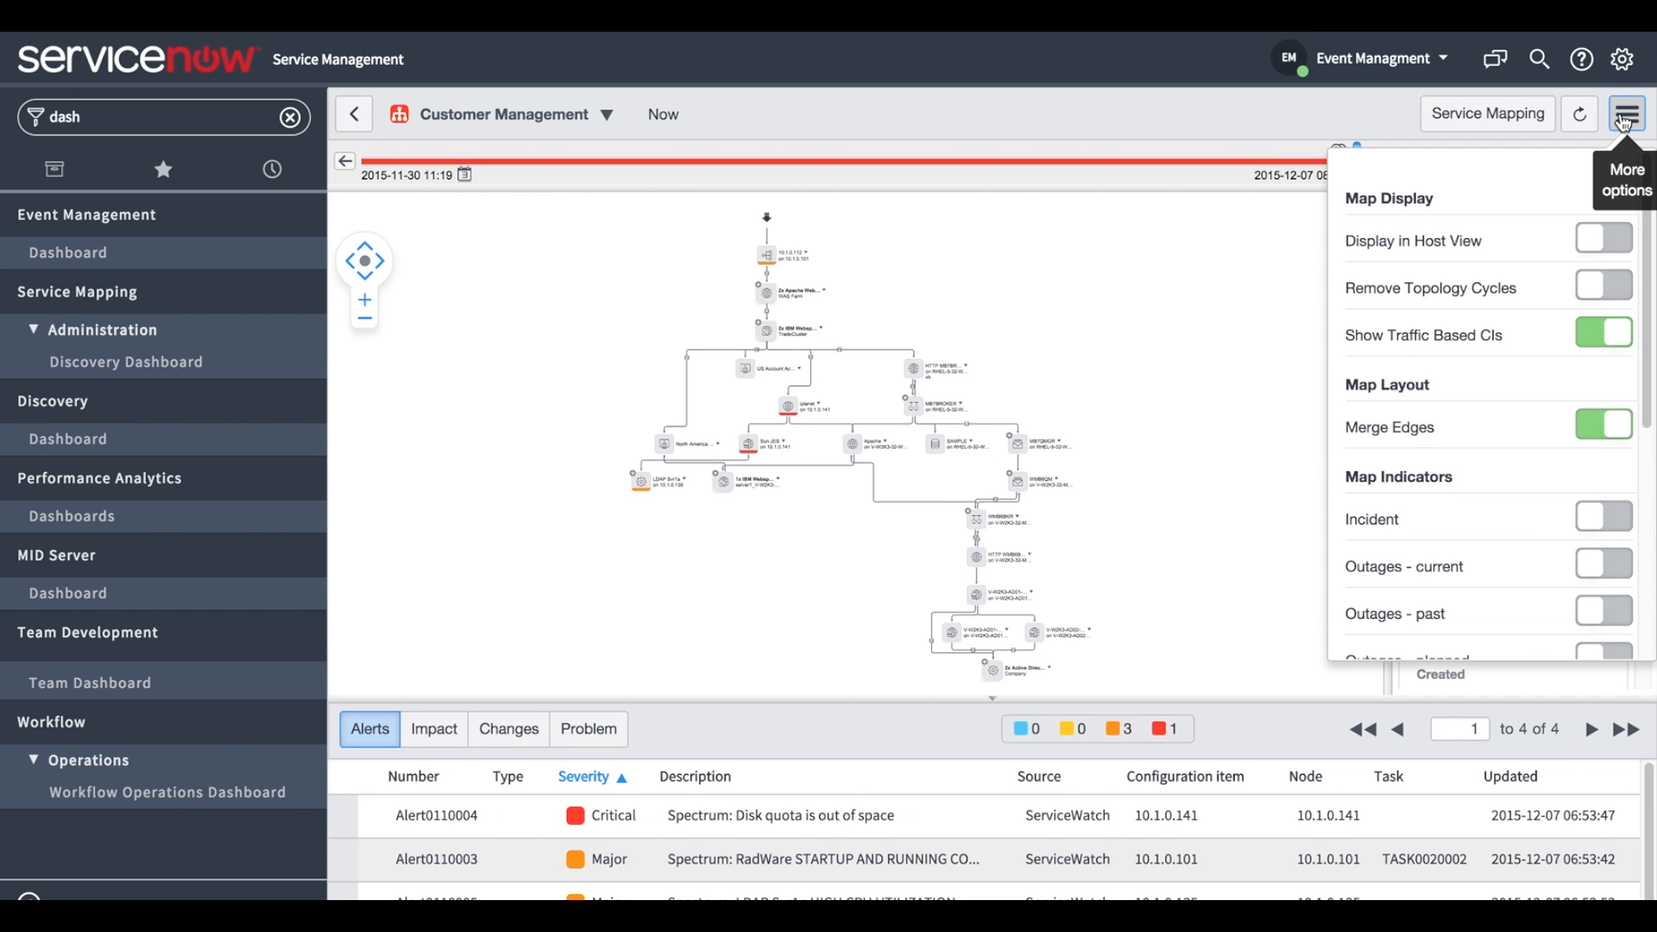
mouse_move(1574, 150)
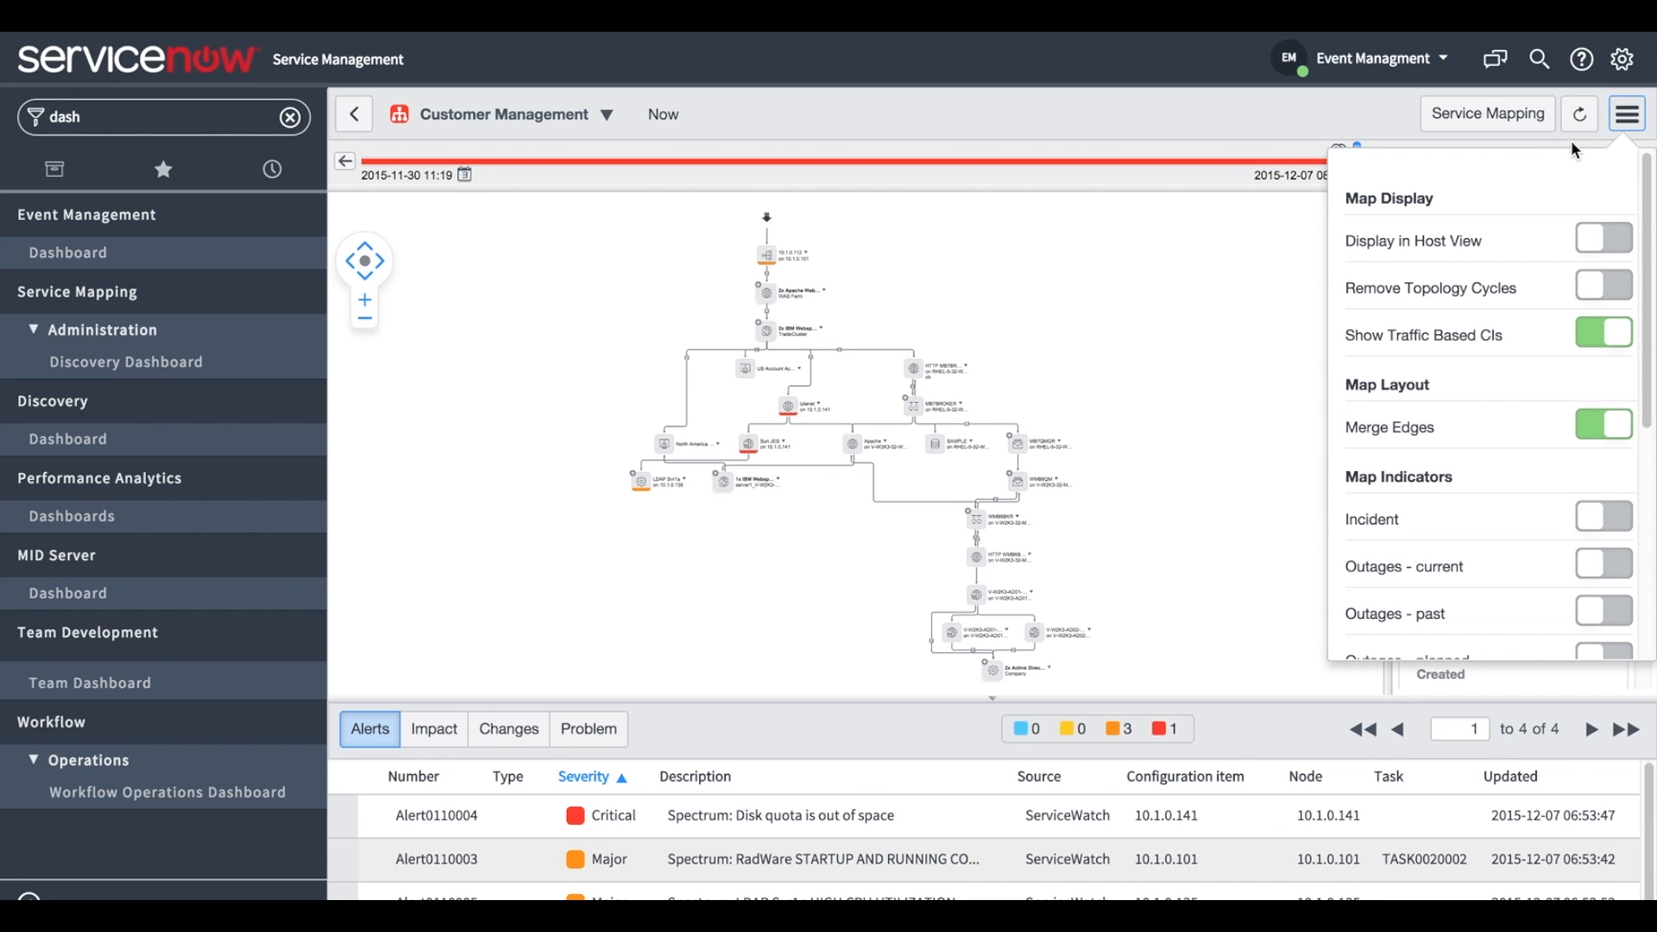
scroll(down, 3)
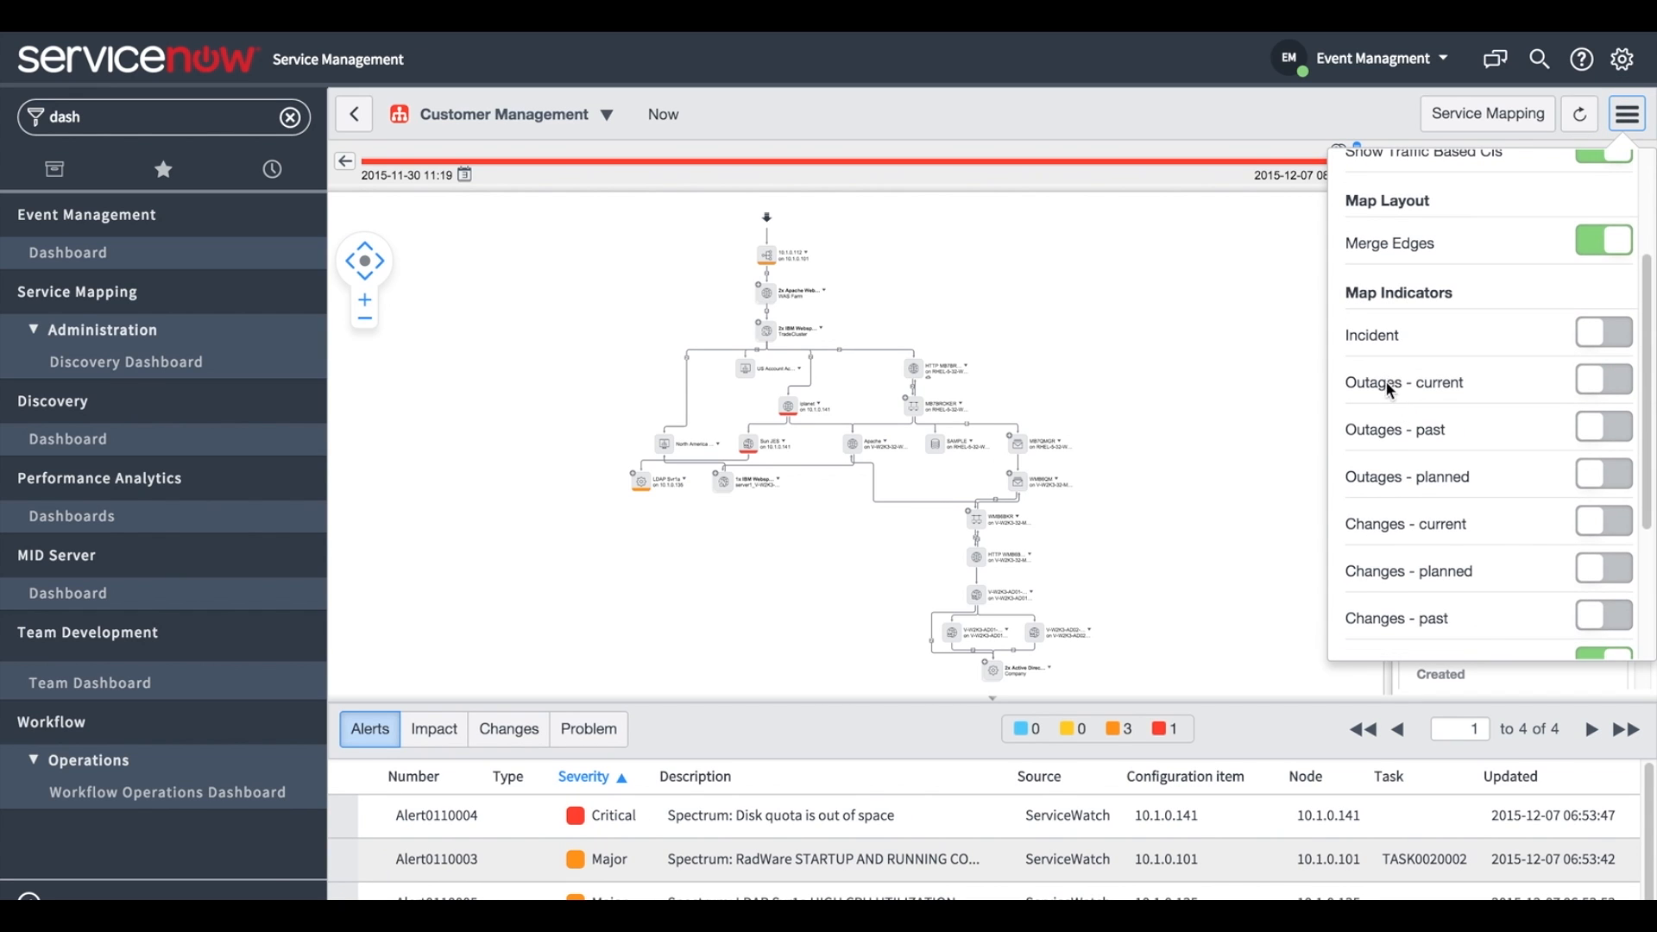
mouse_move(1407, 472)
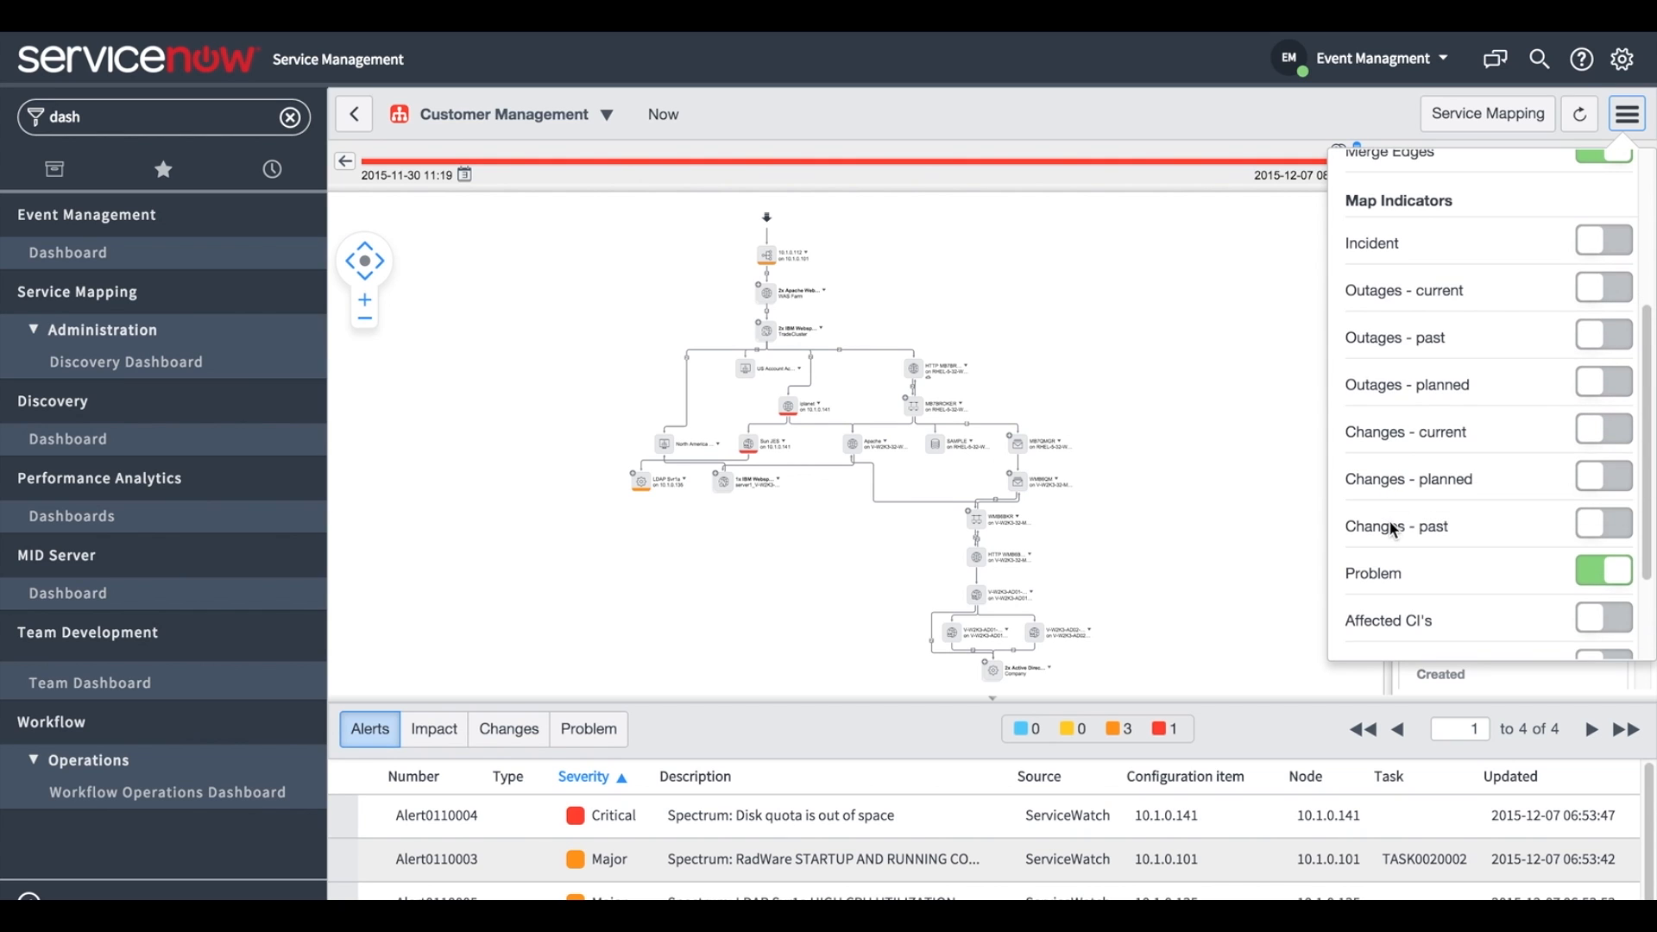
scroll(down, 3)
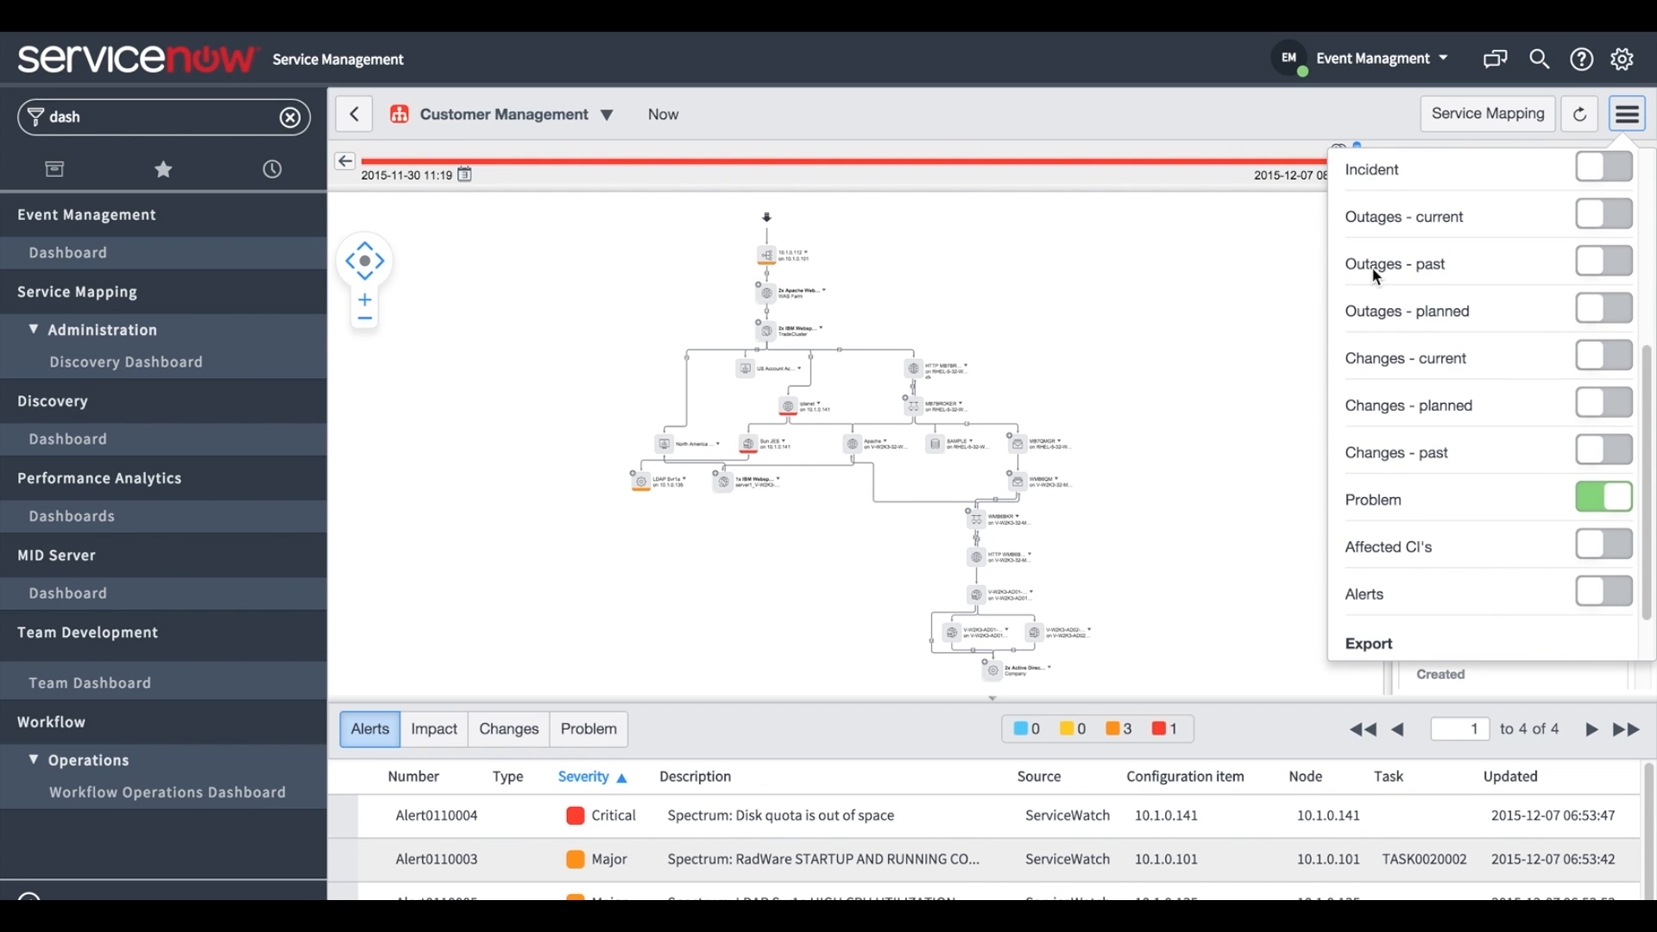
mouse_move(1390, 557)
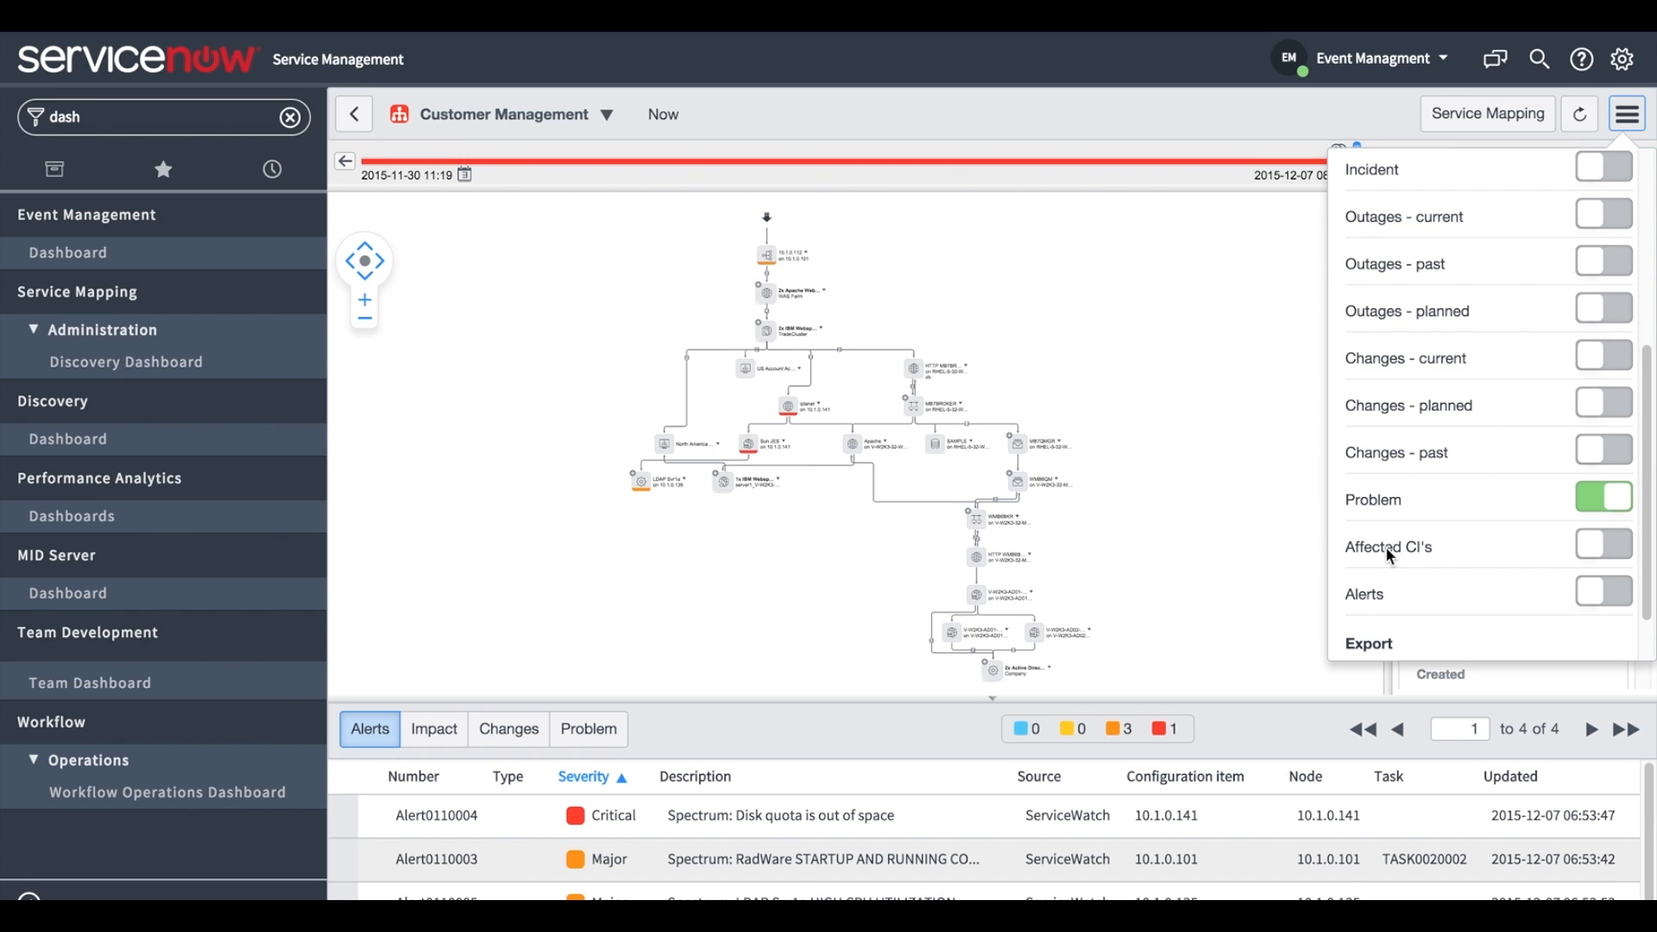
mouse_move(1393, 595)
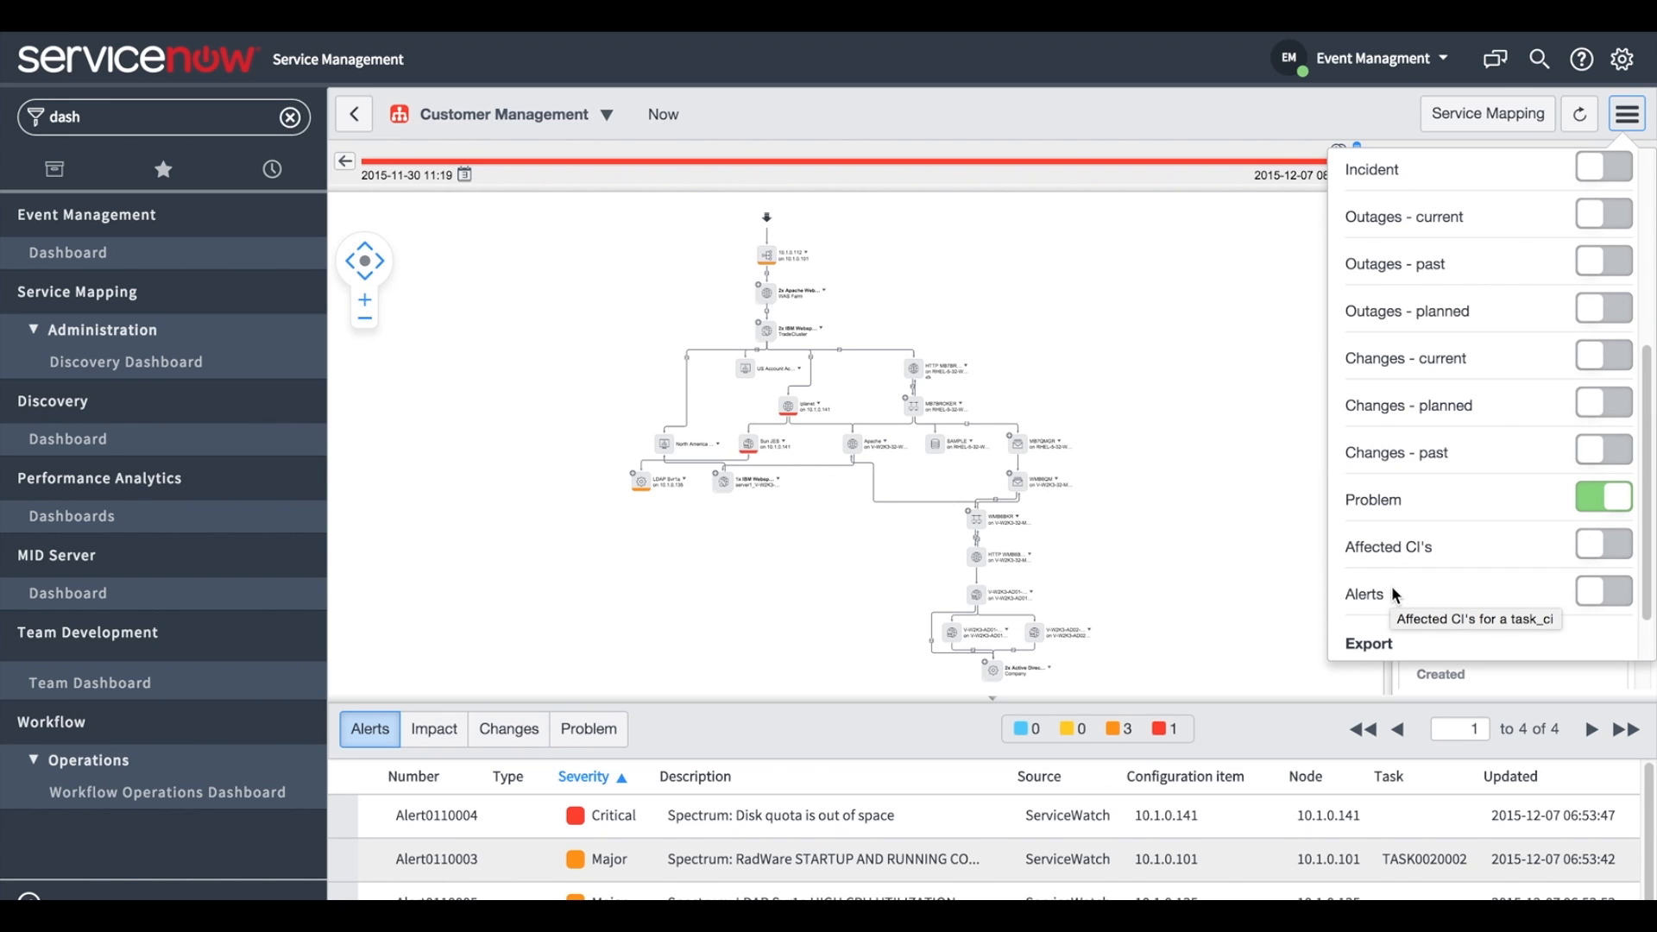
click(370, 728)
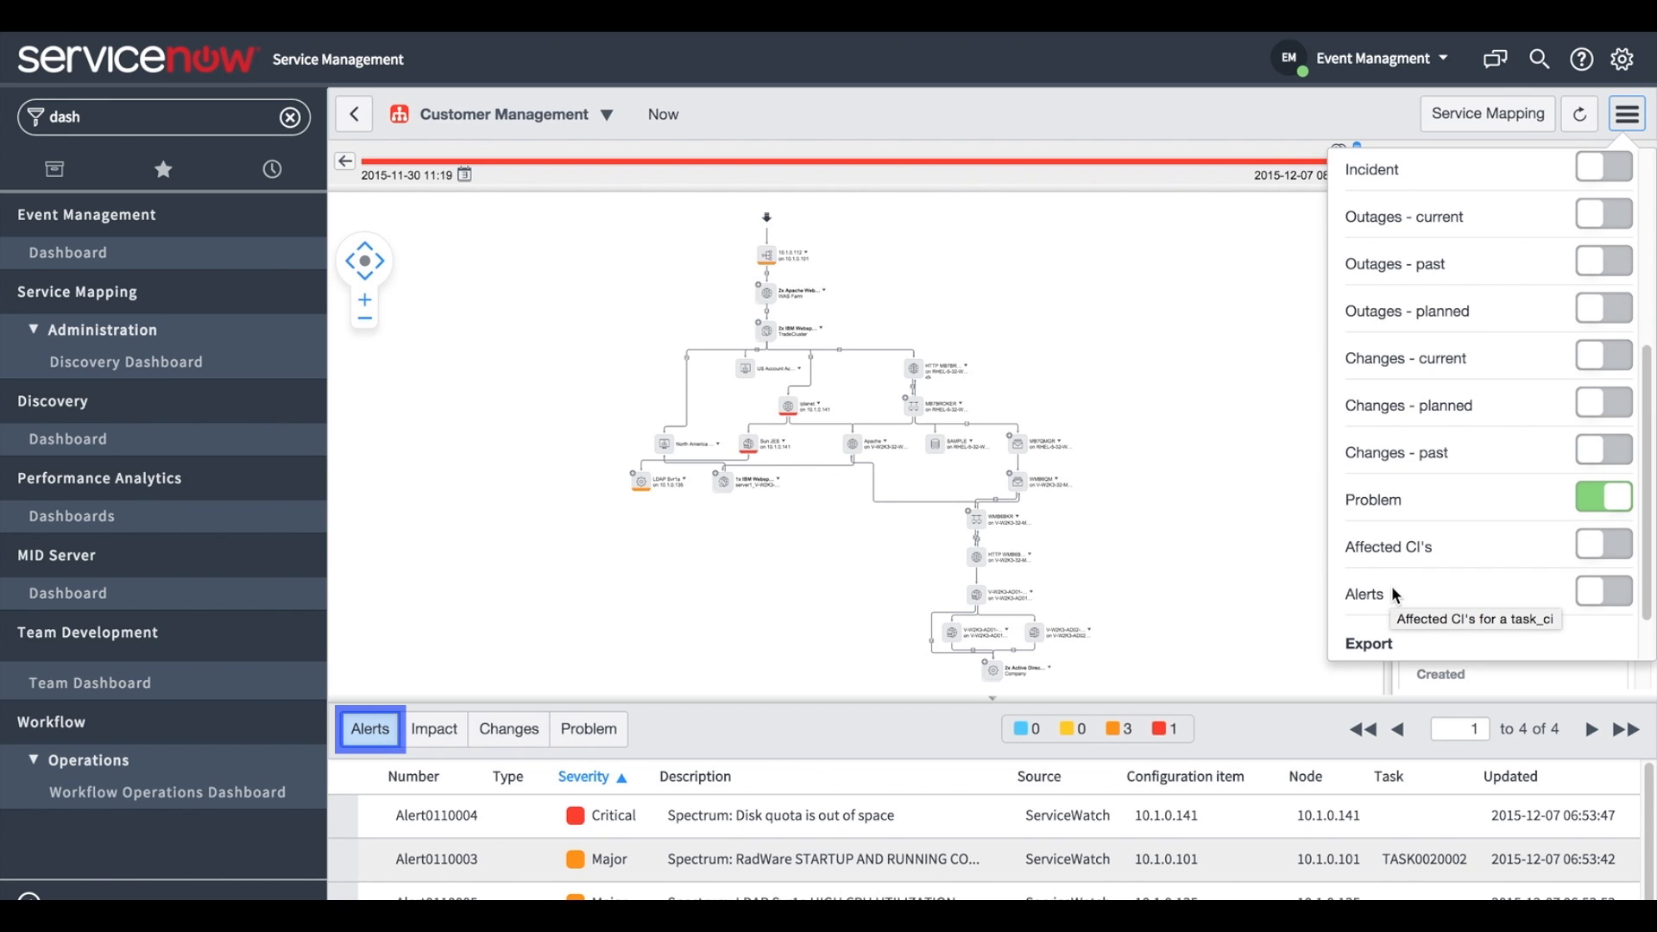
click(509, 729)
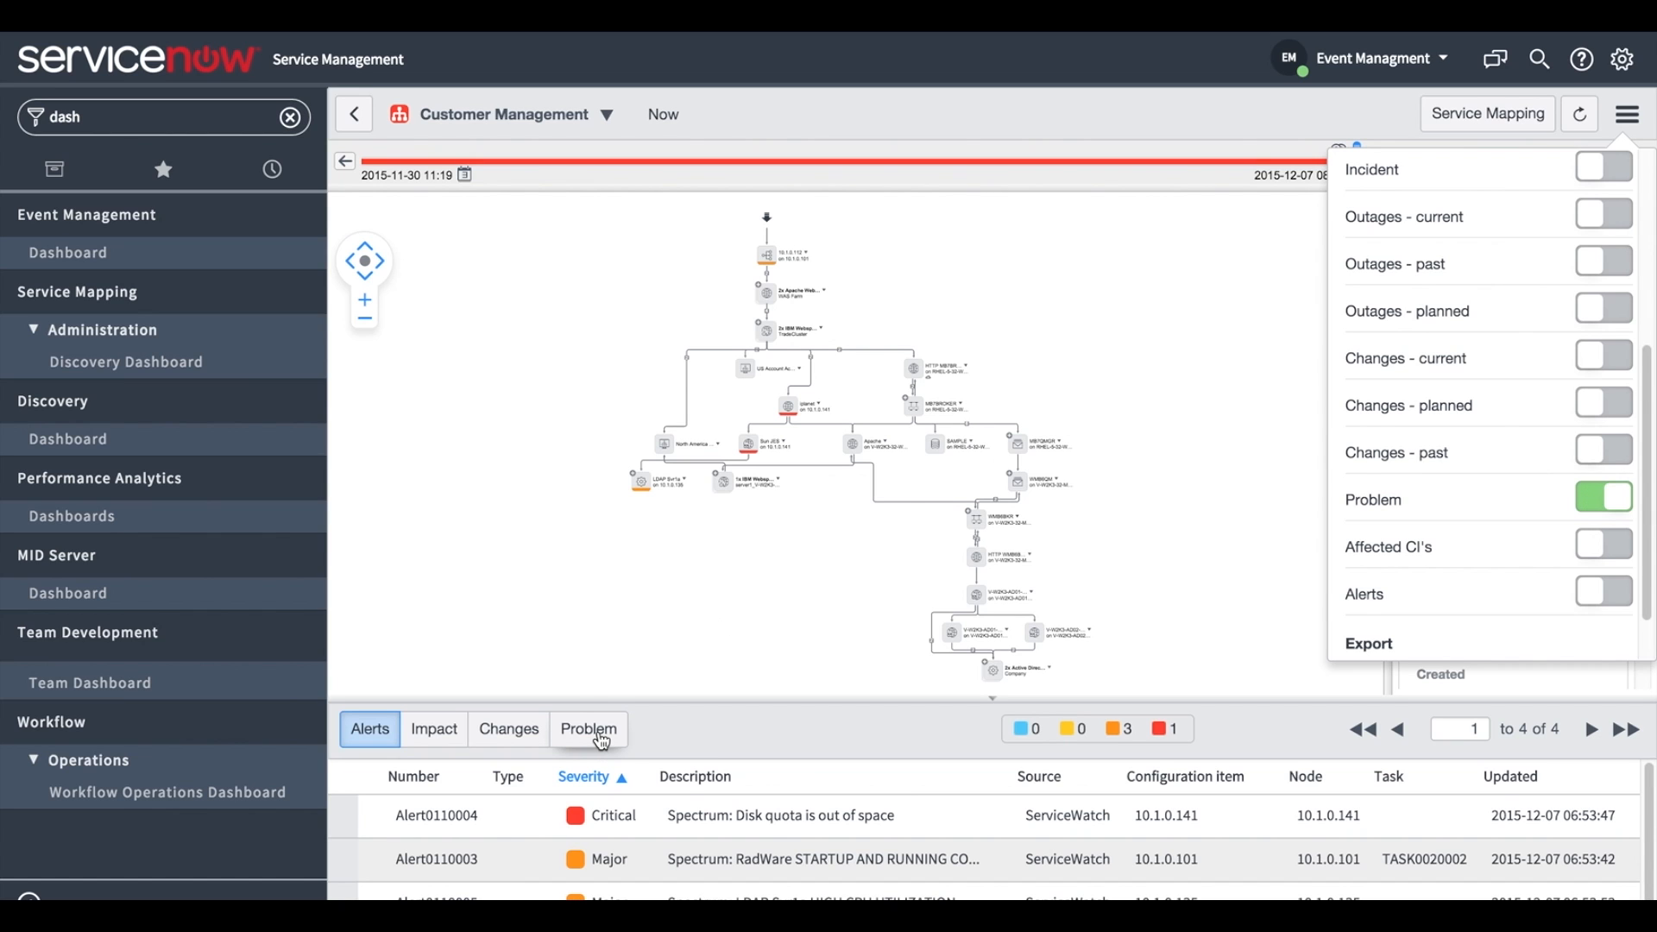
List the CI's open problem, then open Map Indicators via the 'map indi' navigator filter
click(587, 729)
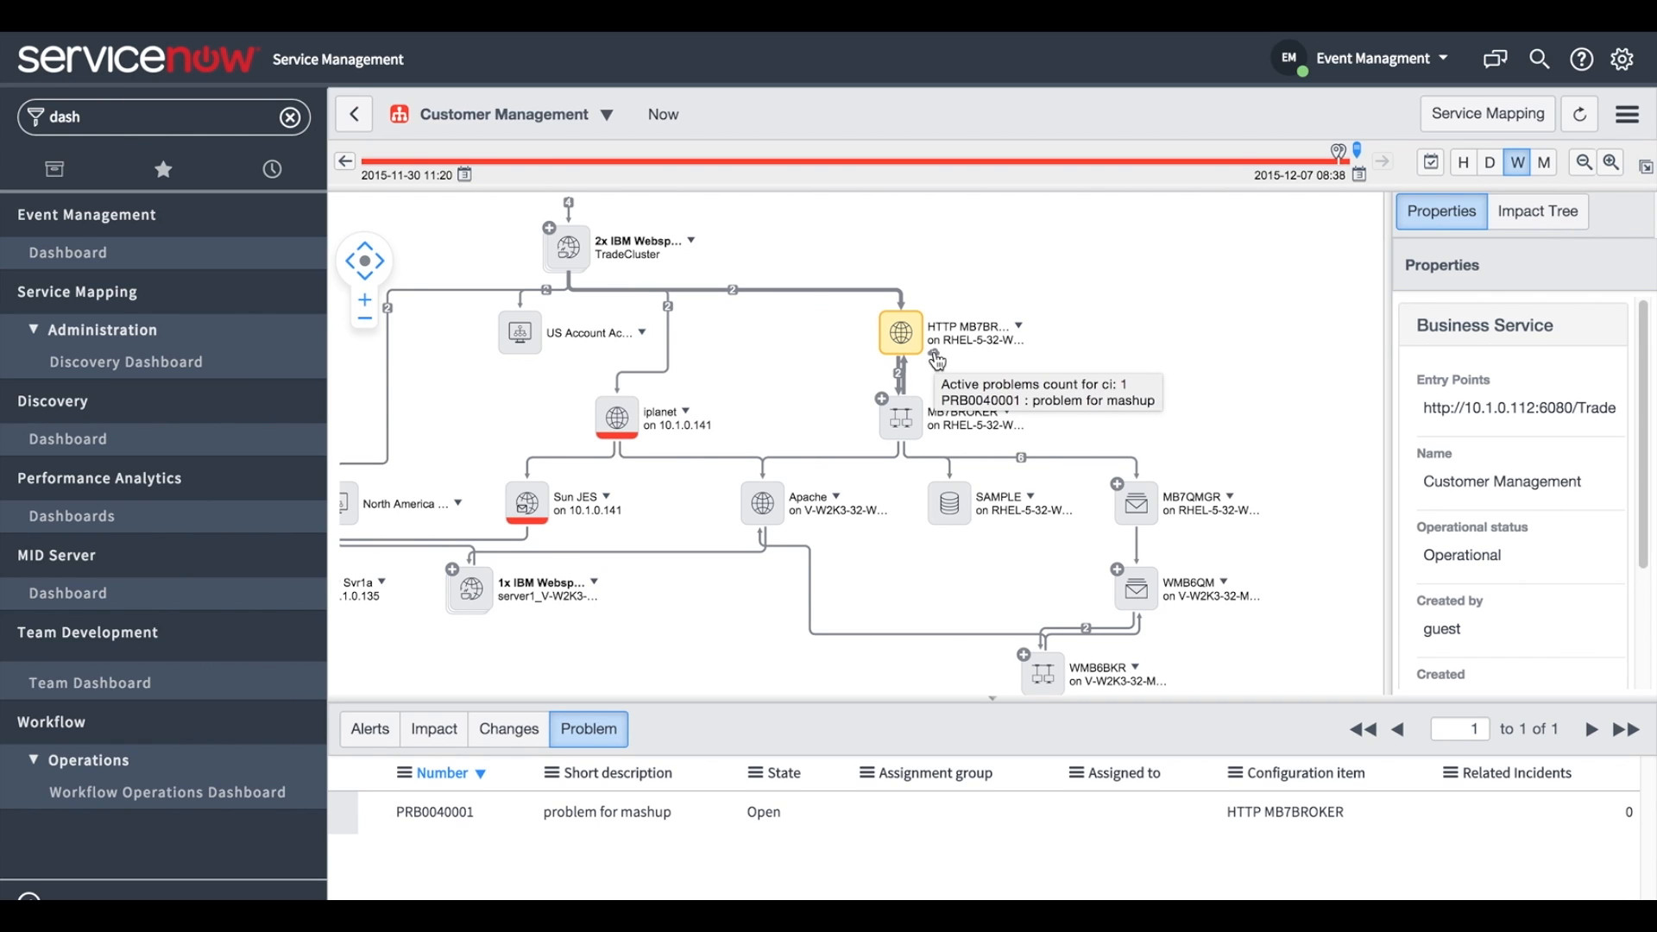
text(ma)
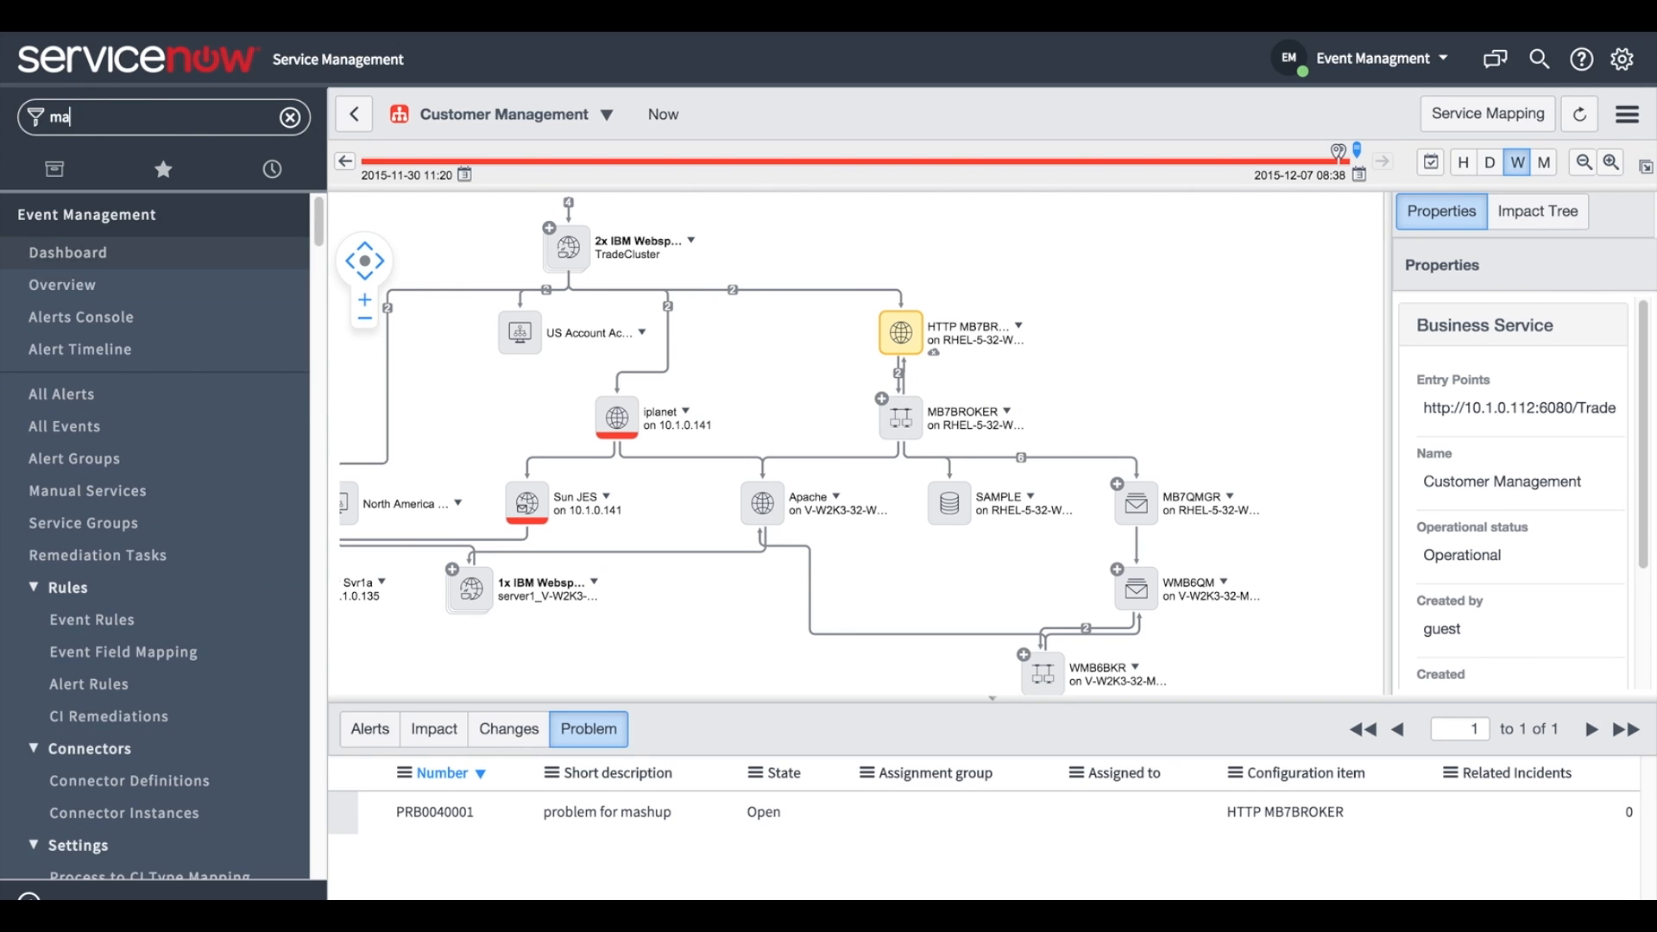
text(map indi)
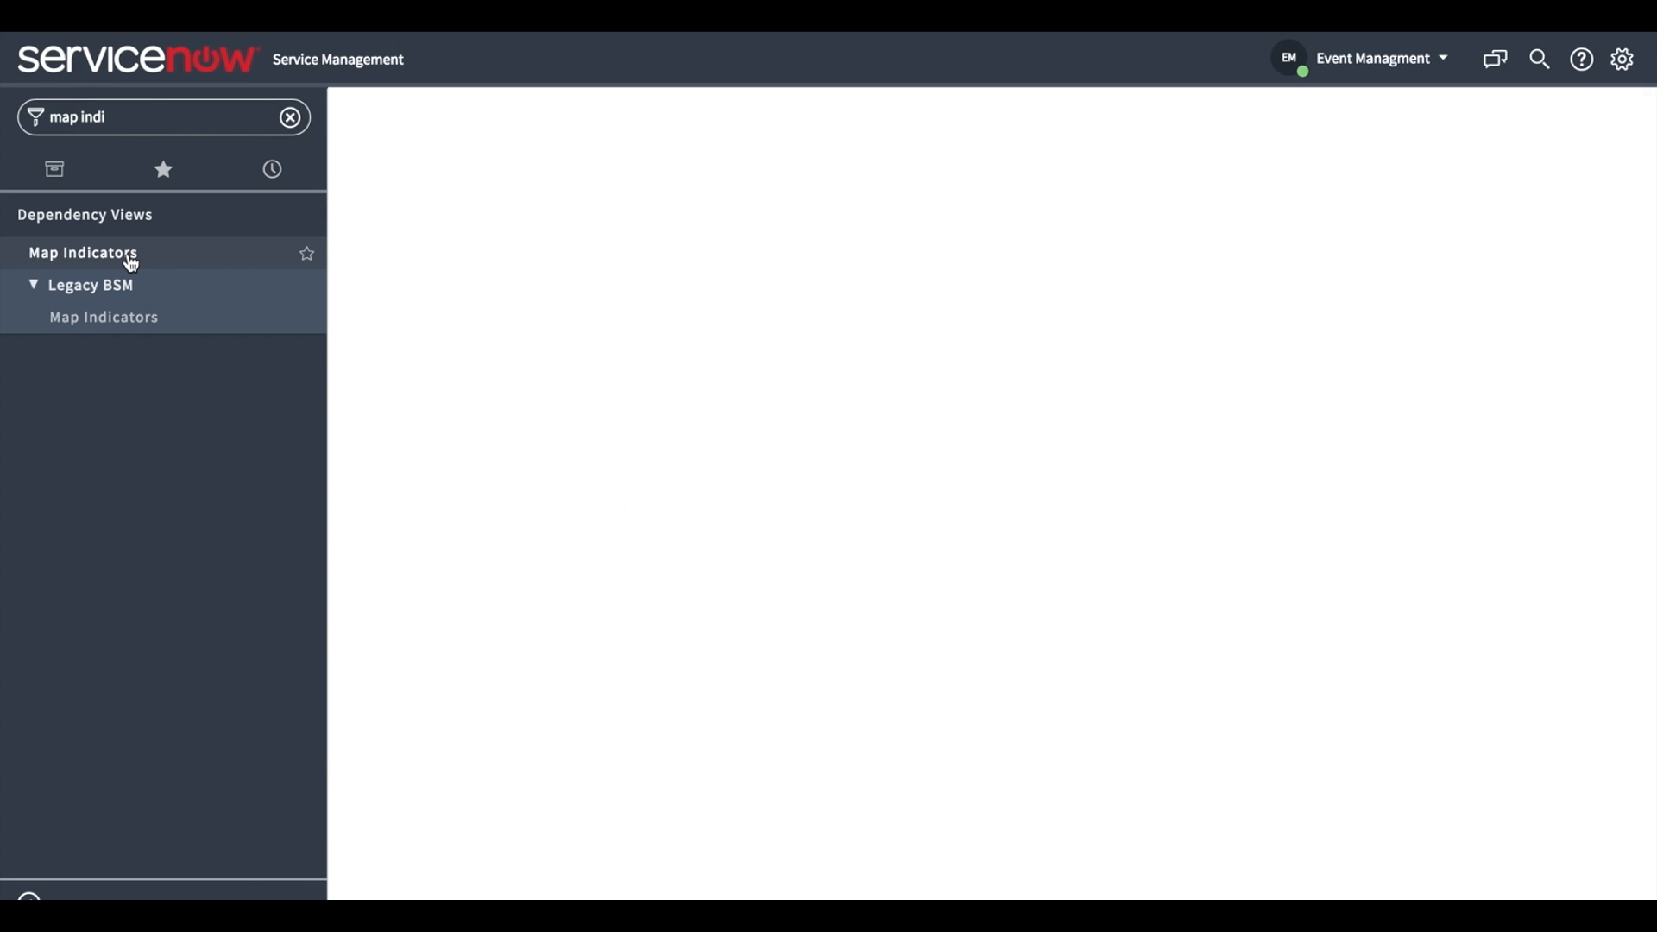
click(83, 253)
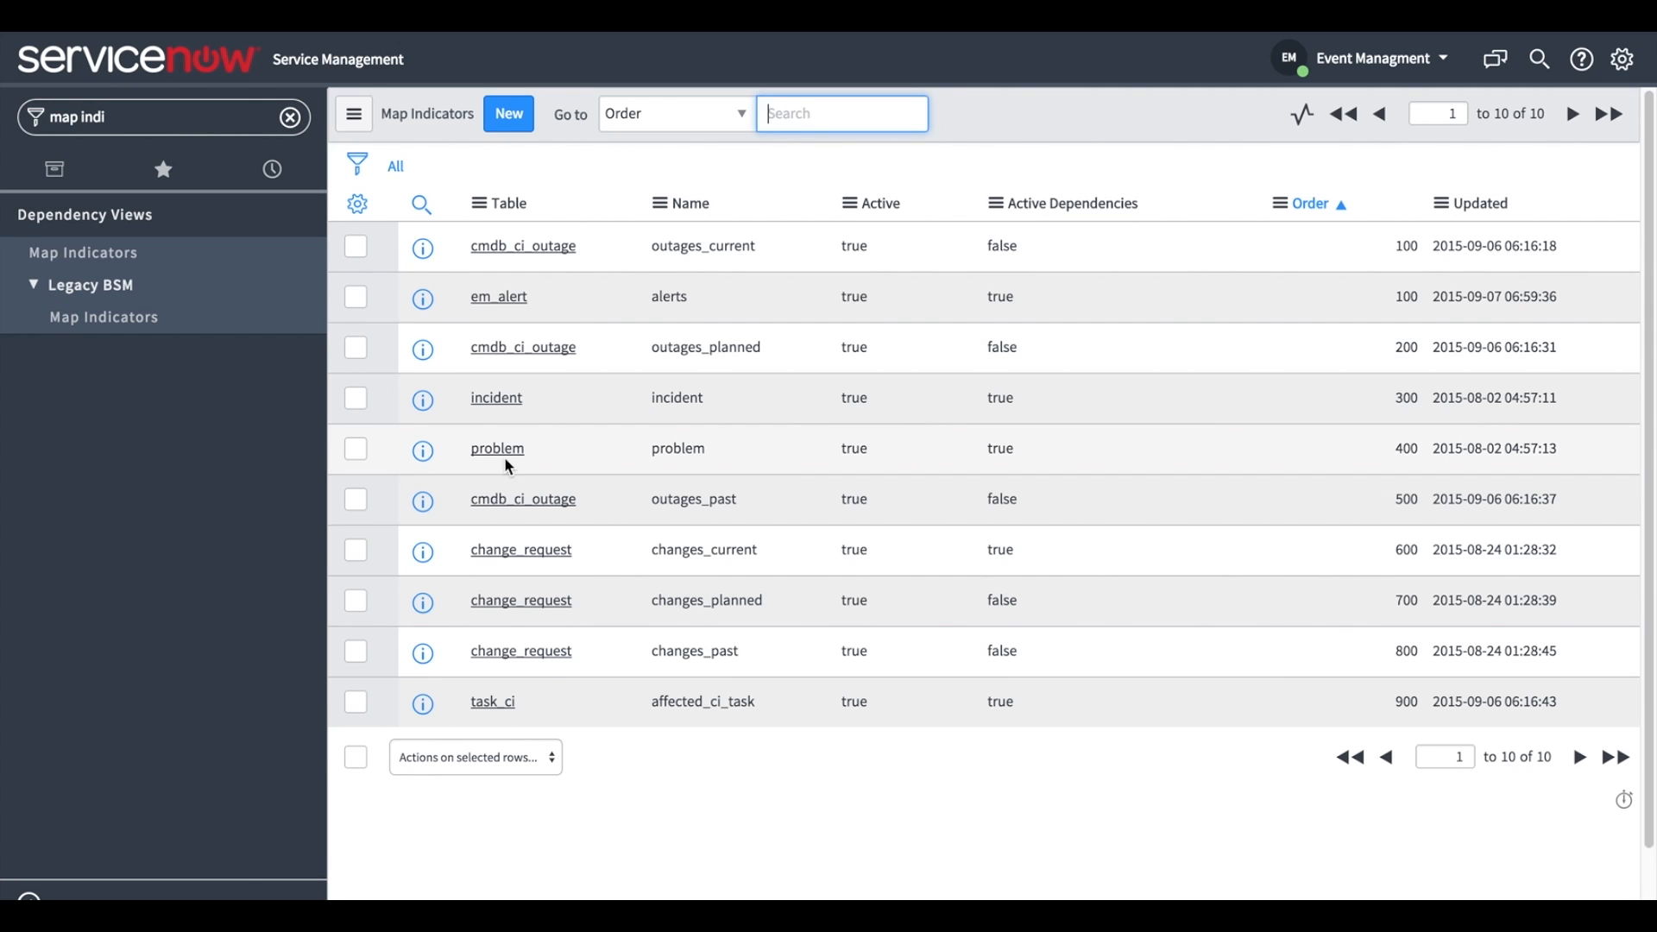
Open the 'problem' map indicator record from the Map Indicators list
click(497, 448)
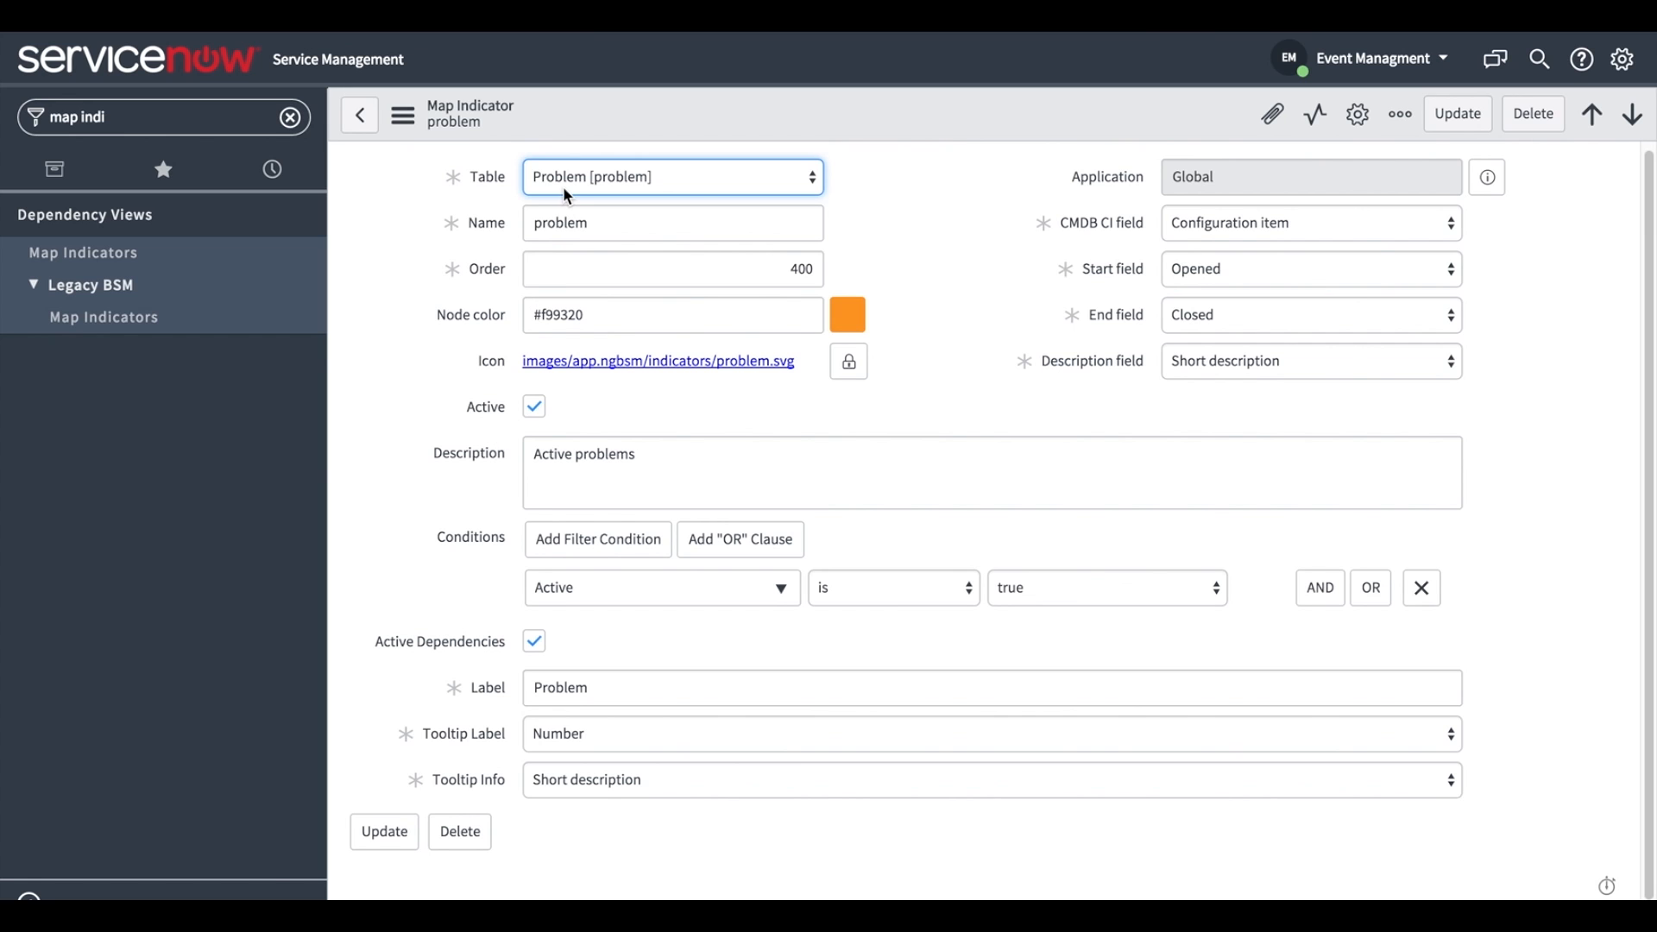
click(672, 176)
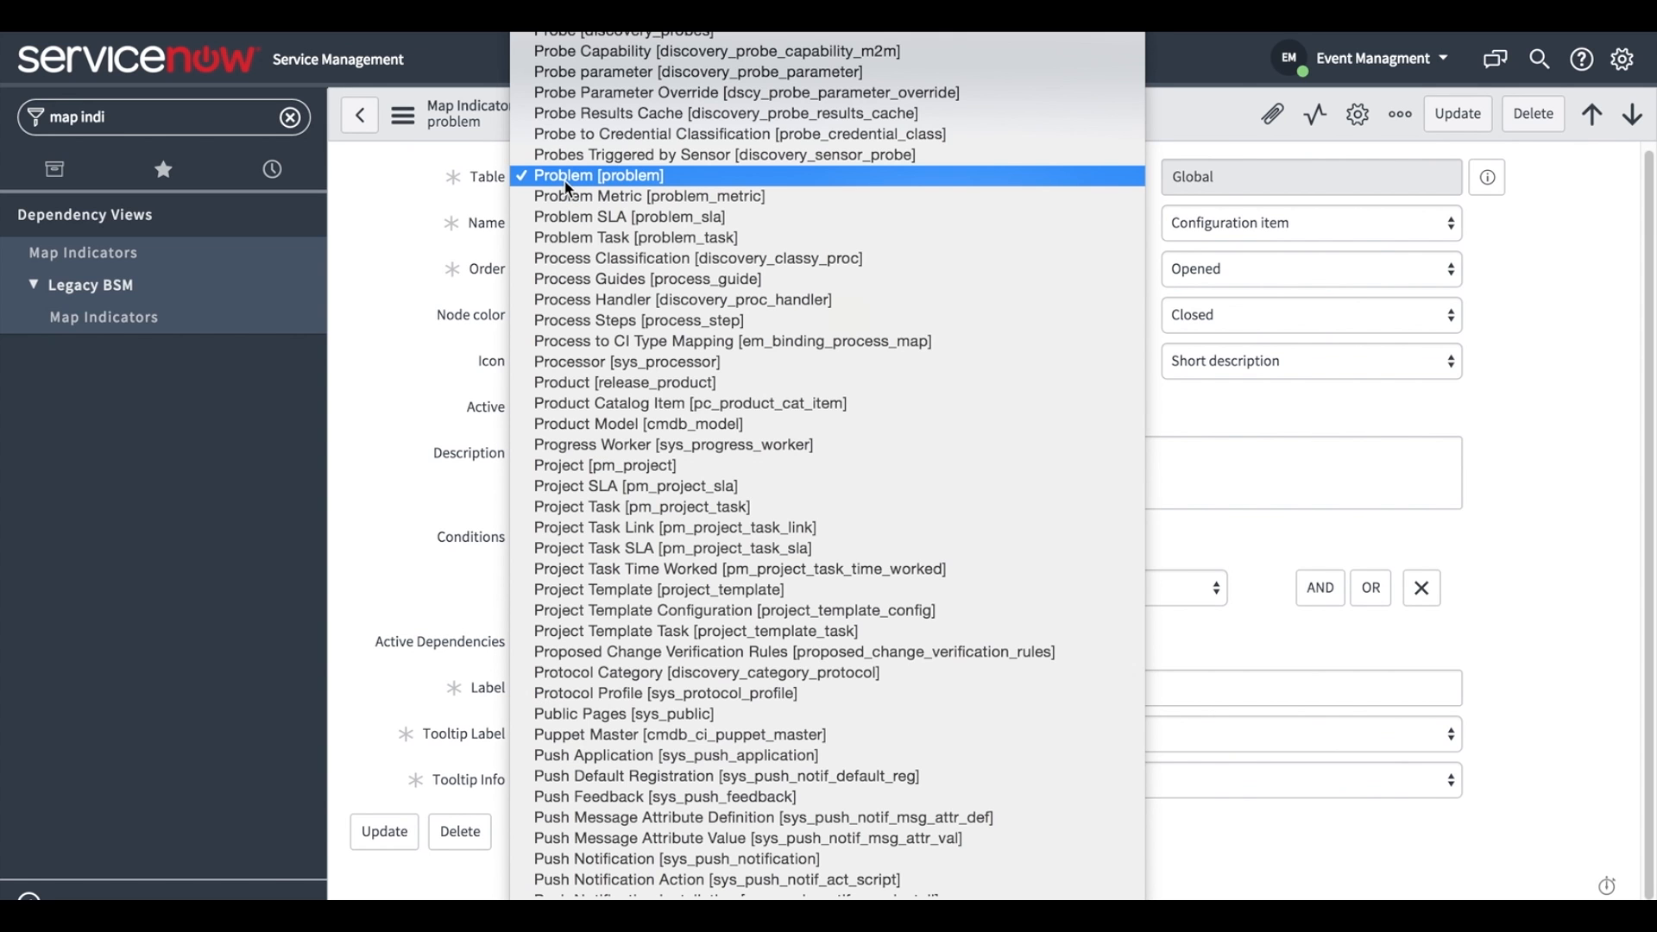
click(598, 175)
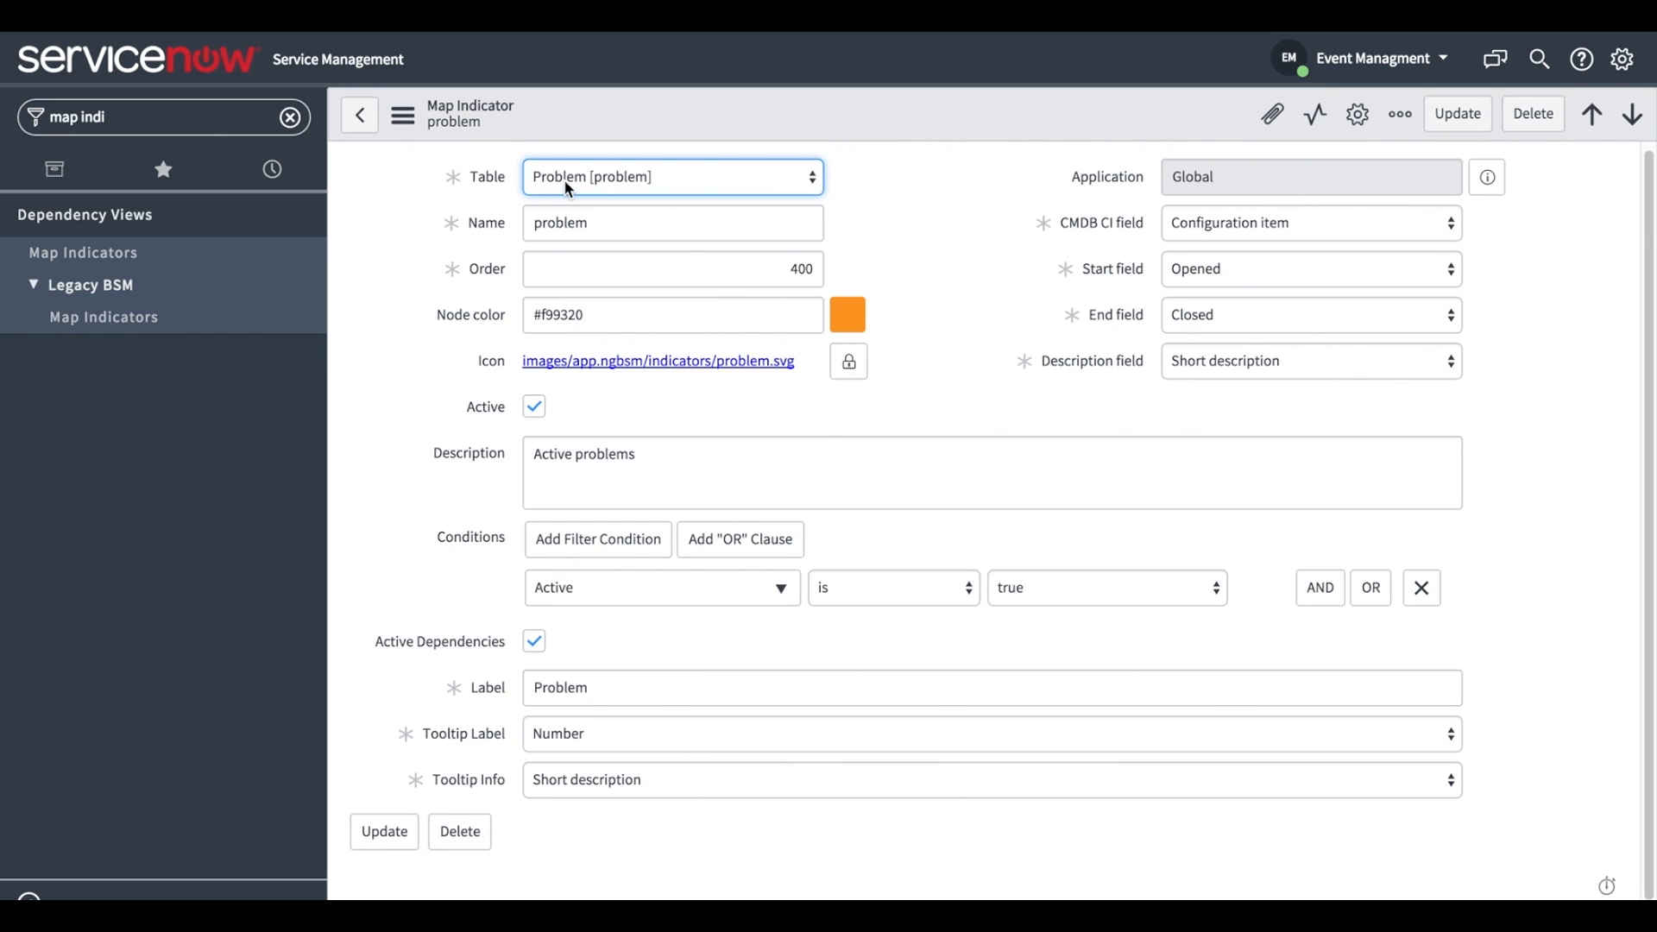
mouse_move(1256, 235)
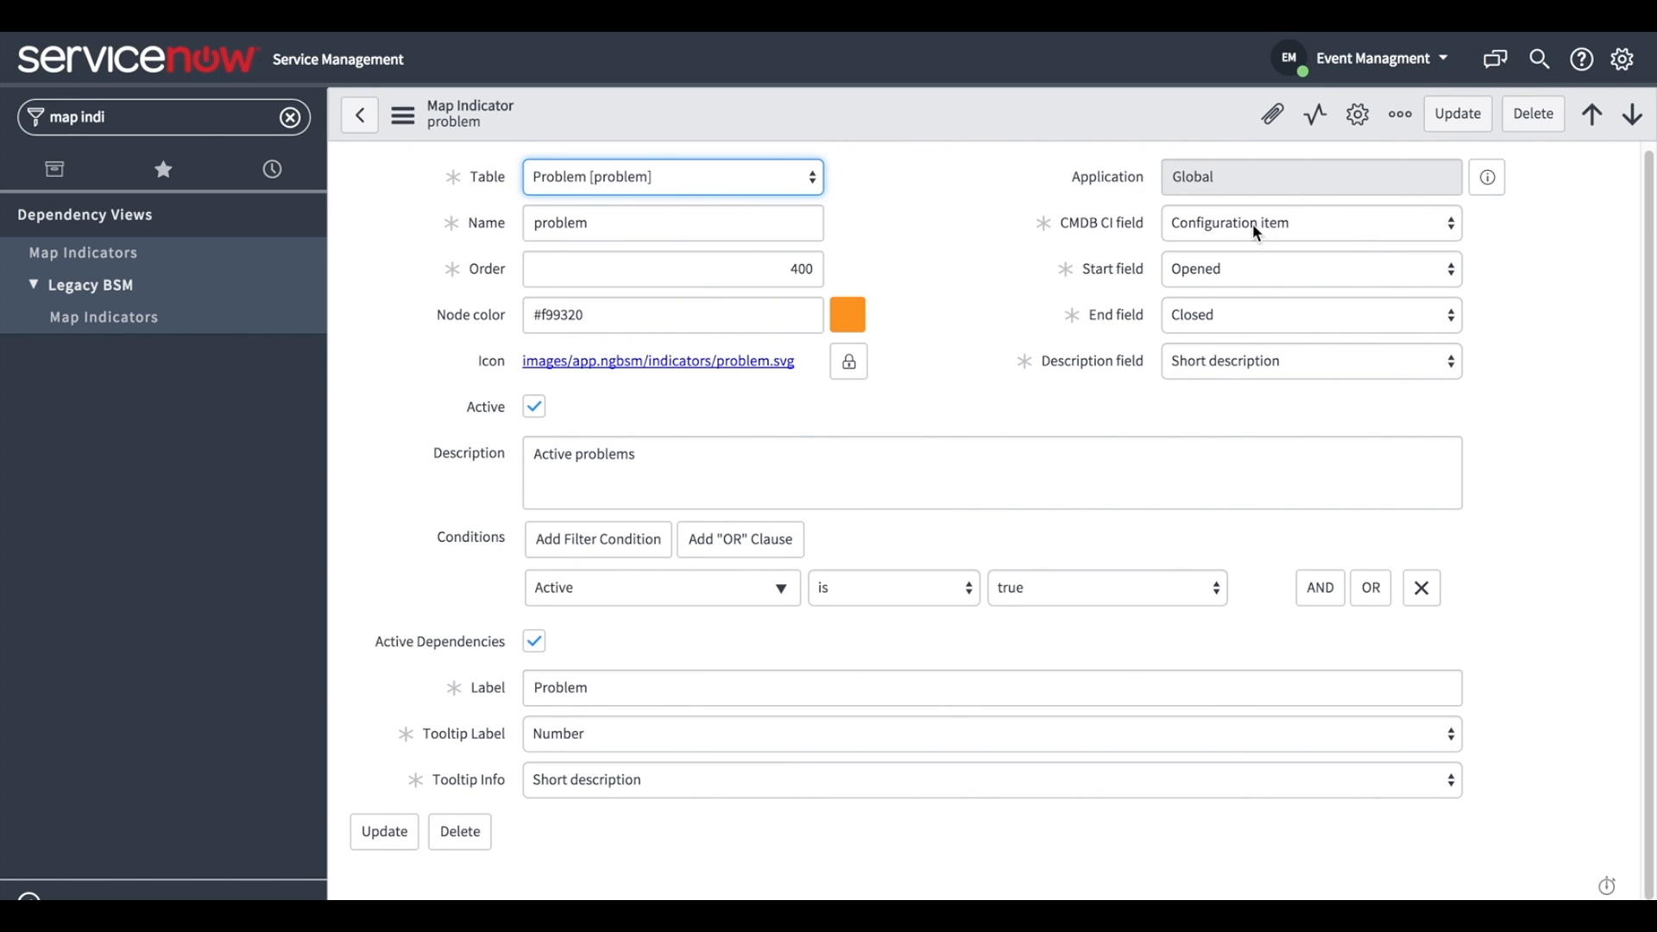
click(1308, 221)
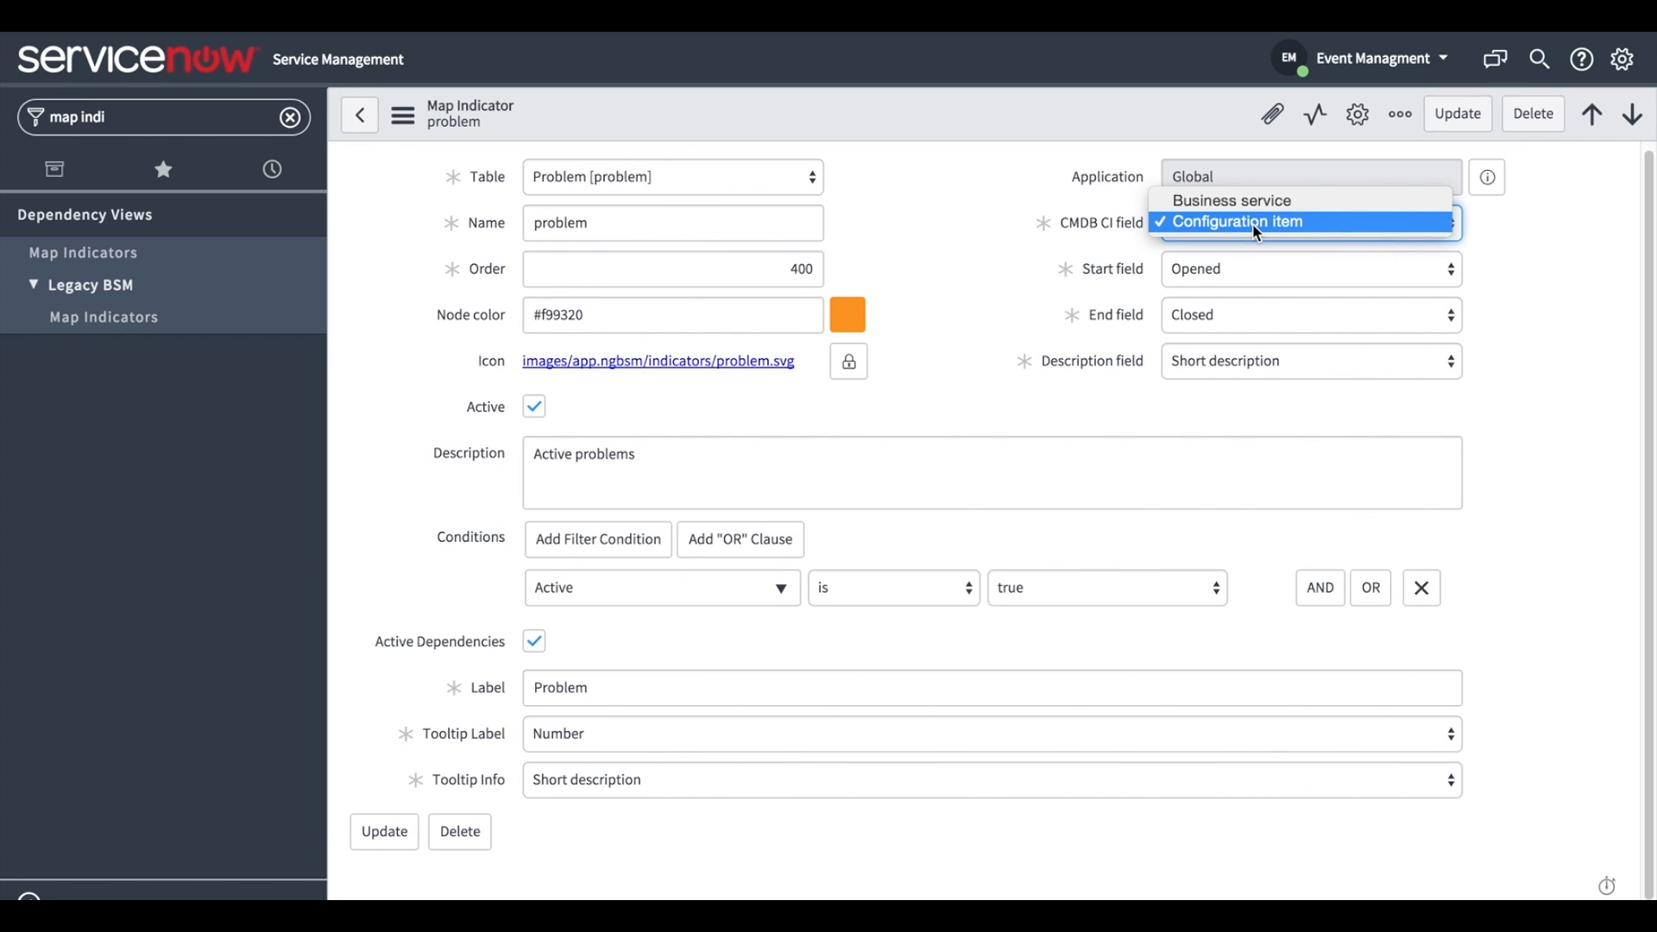
click(1247, 222)
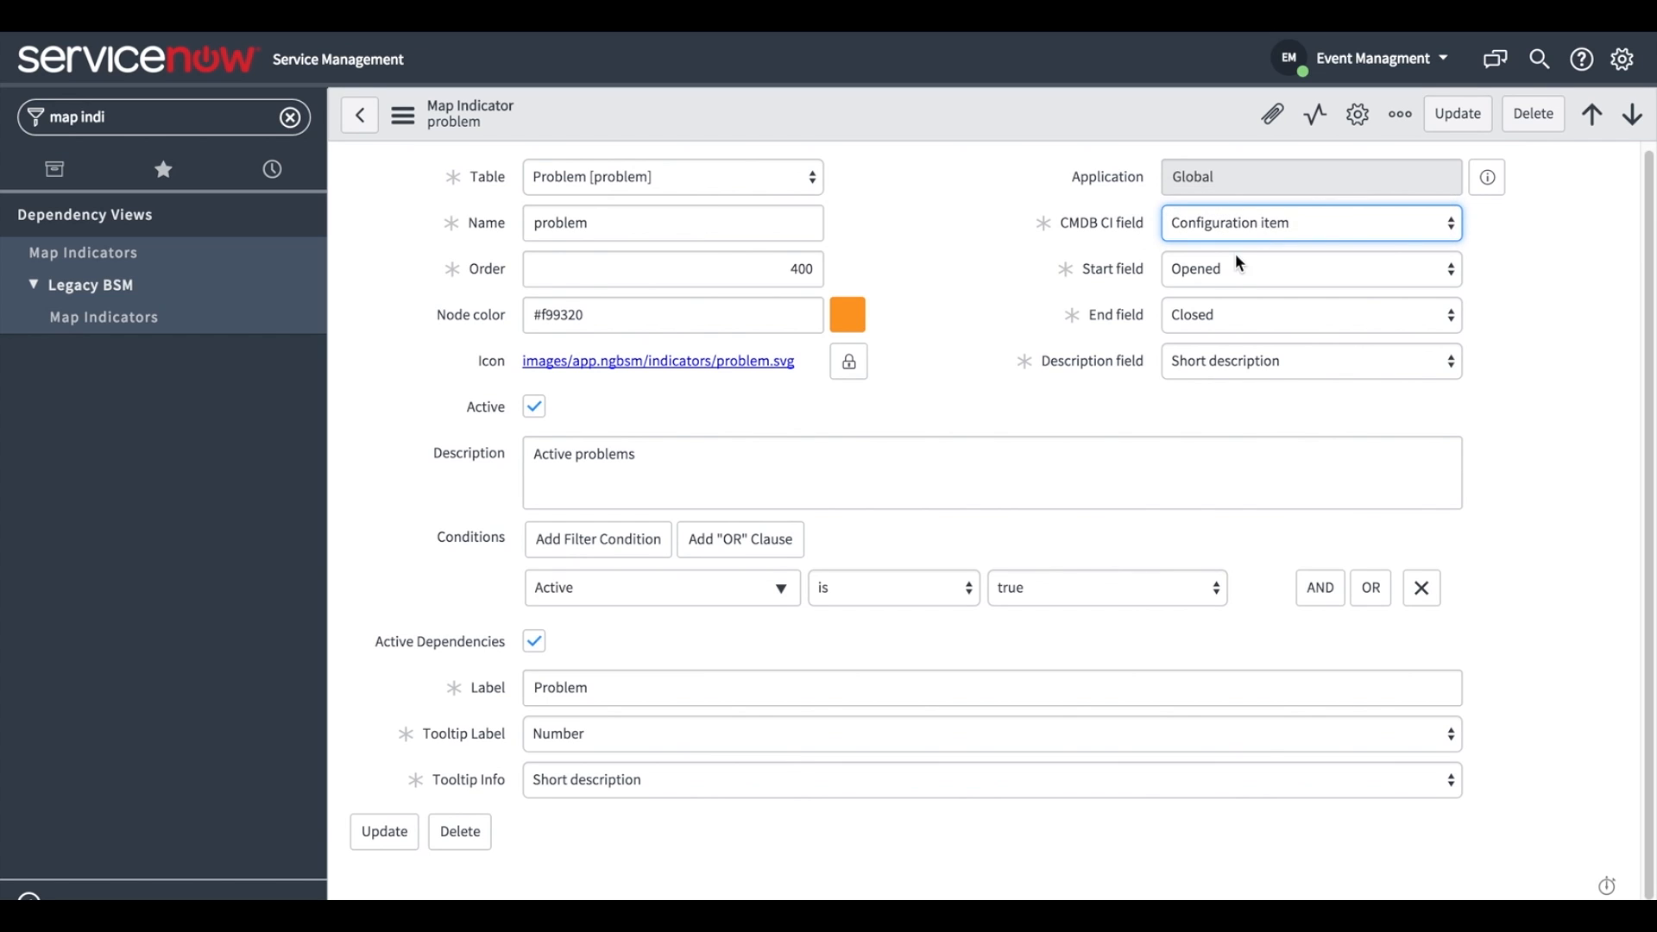
click(1309, 360)
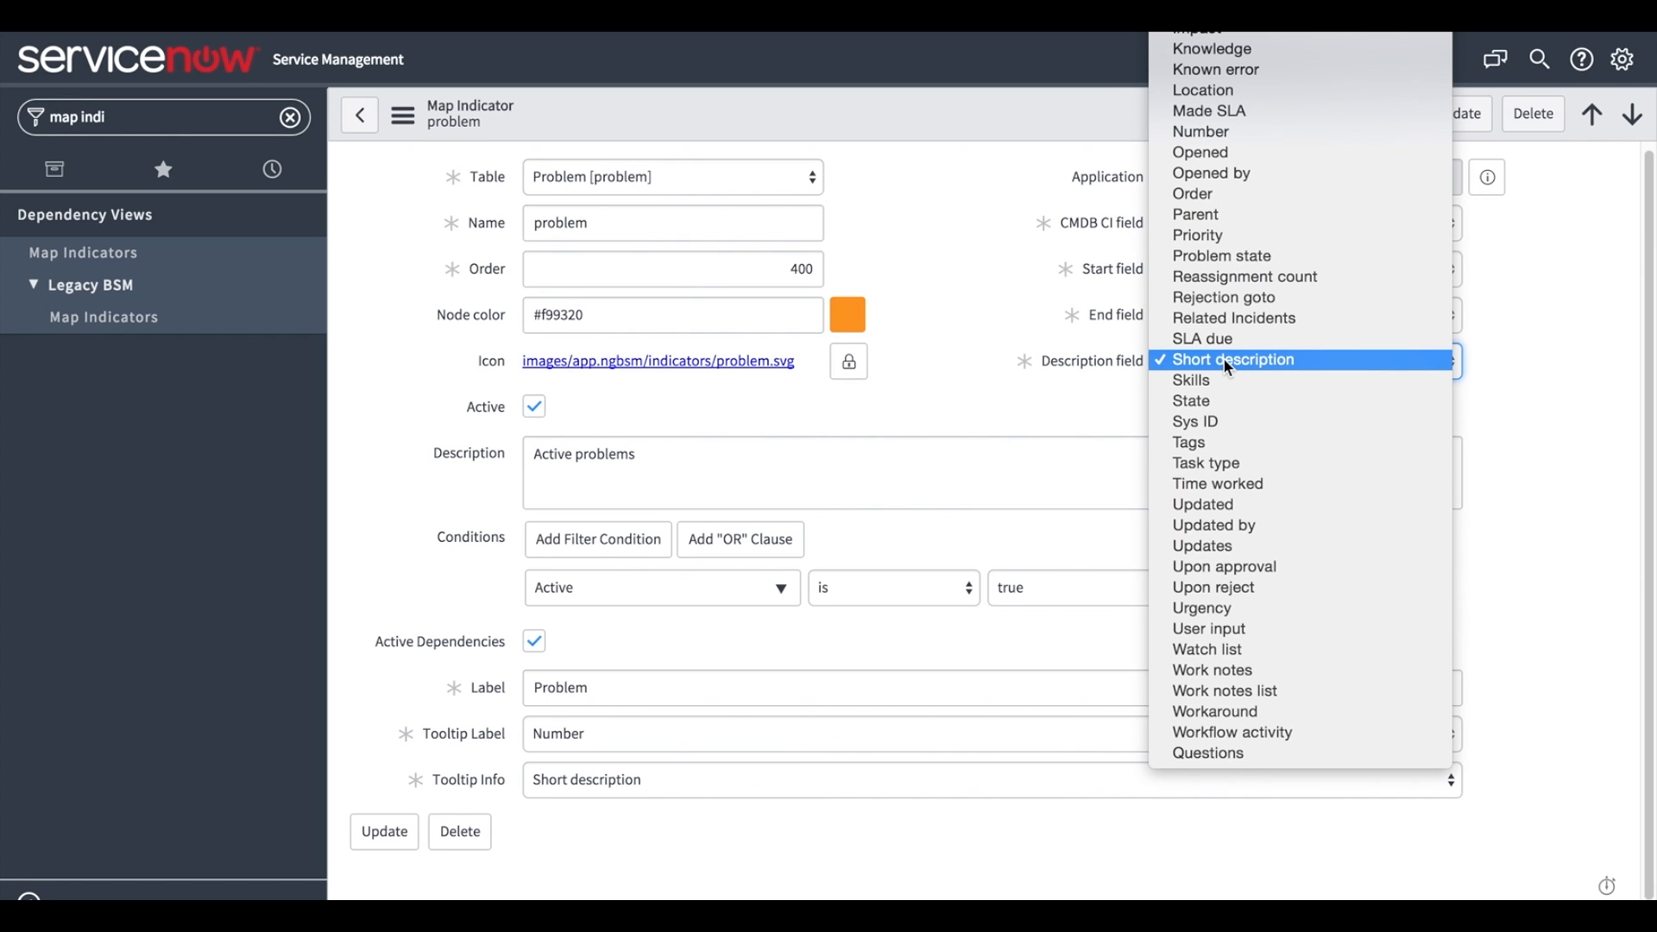
click(1232, 359)
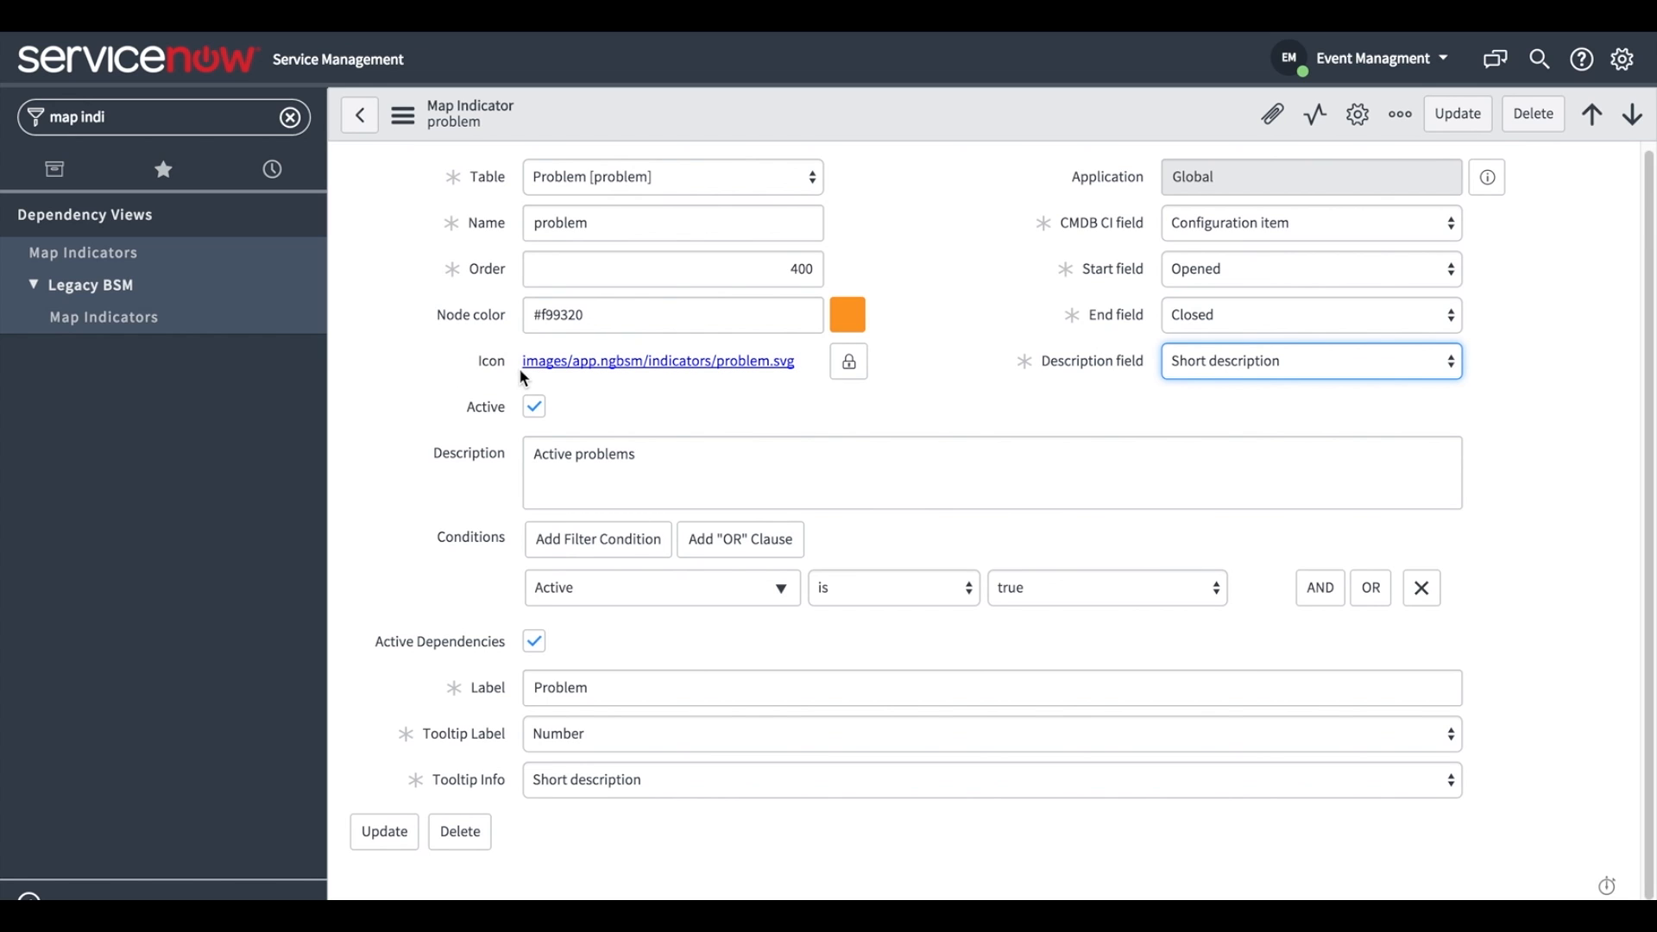
mouse_move(590, 642)
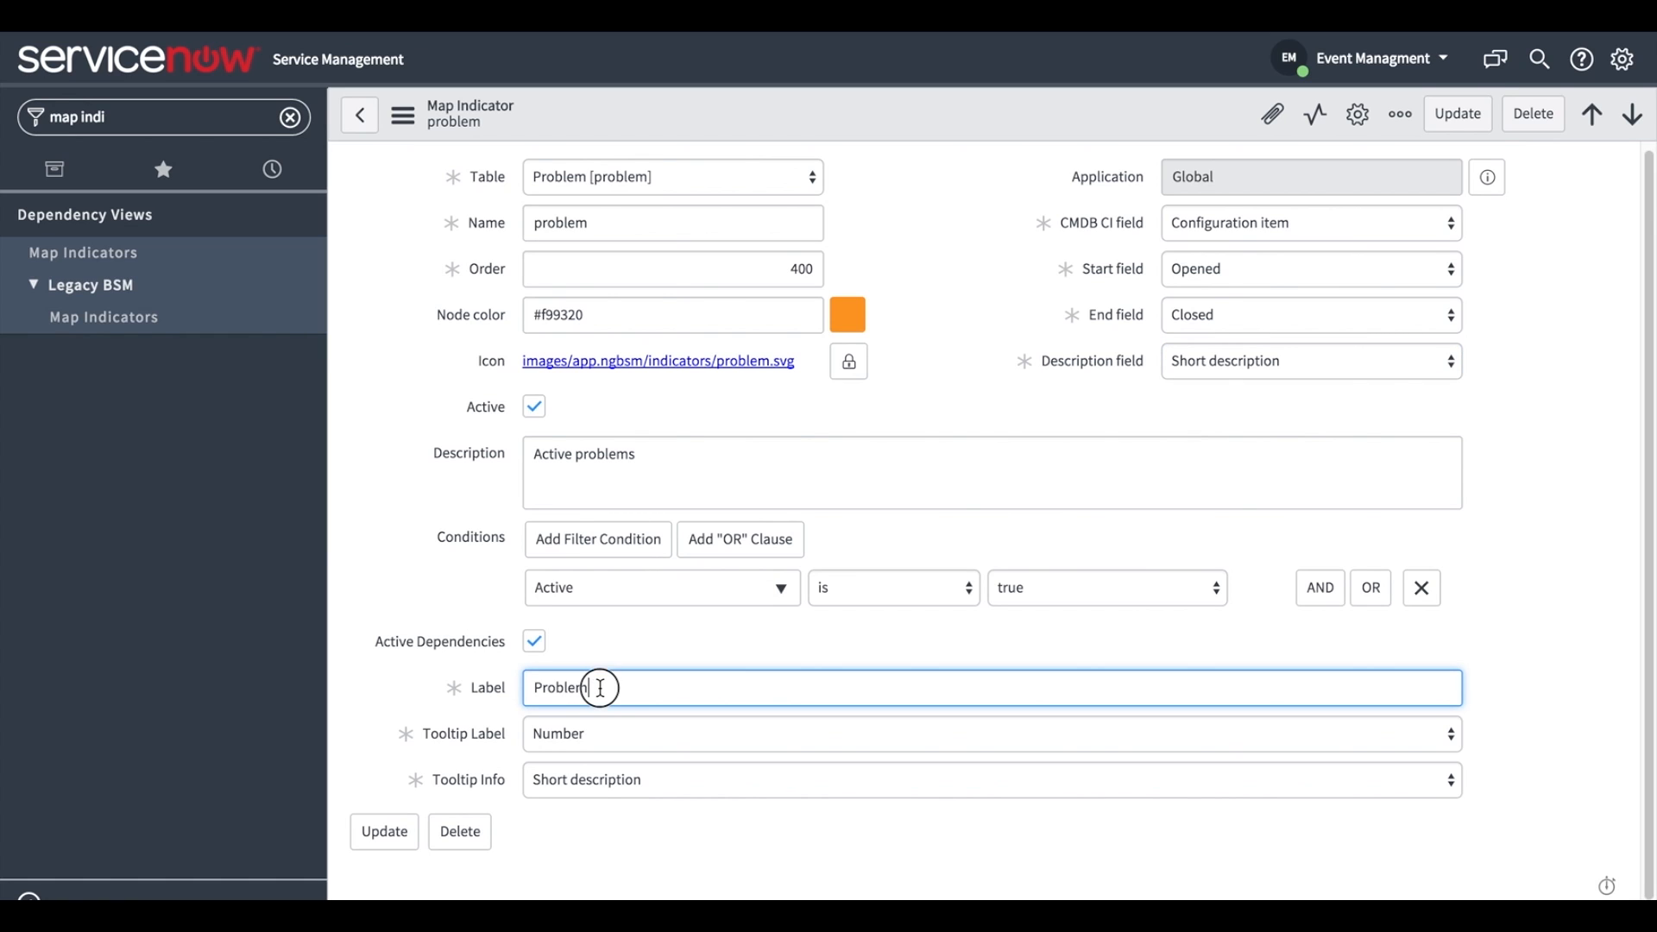
mouse_move(599, 687)
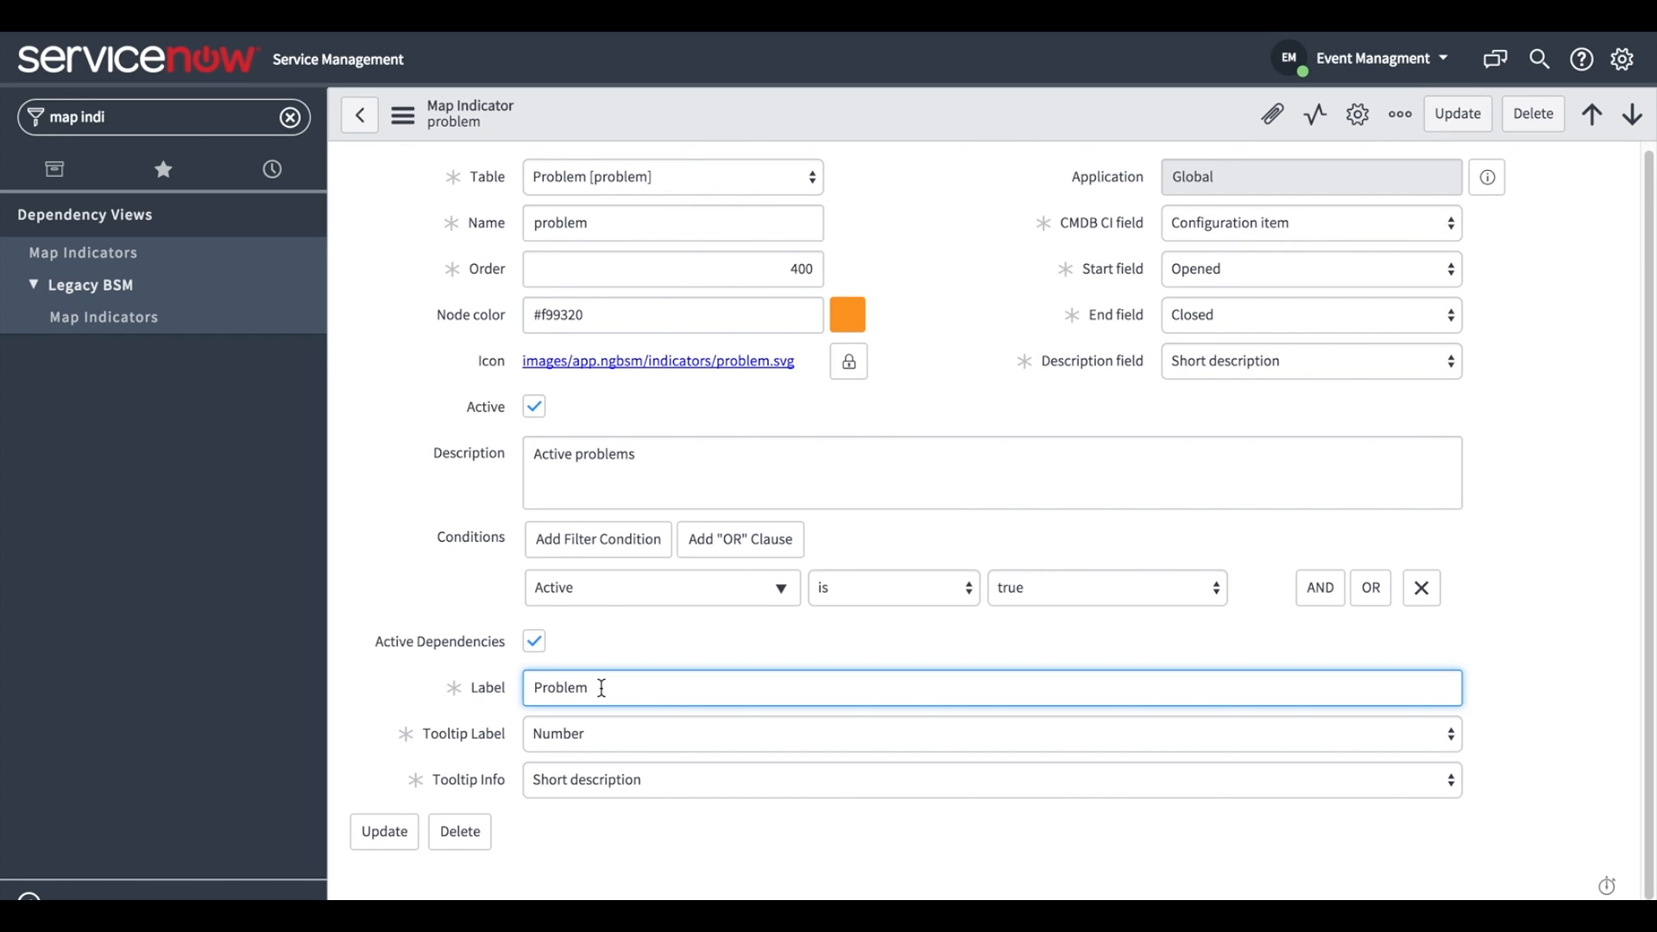
mouse_move(490, 538)
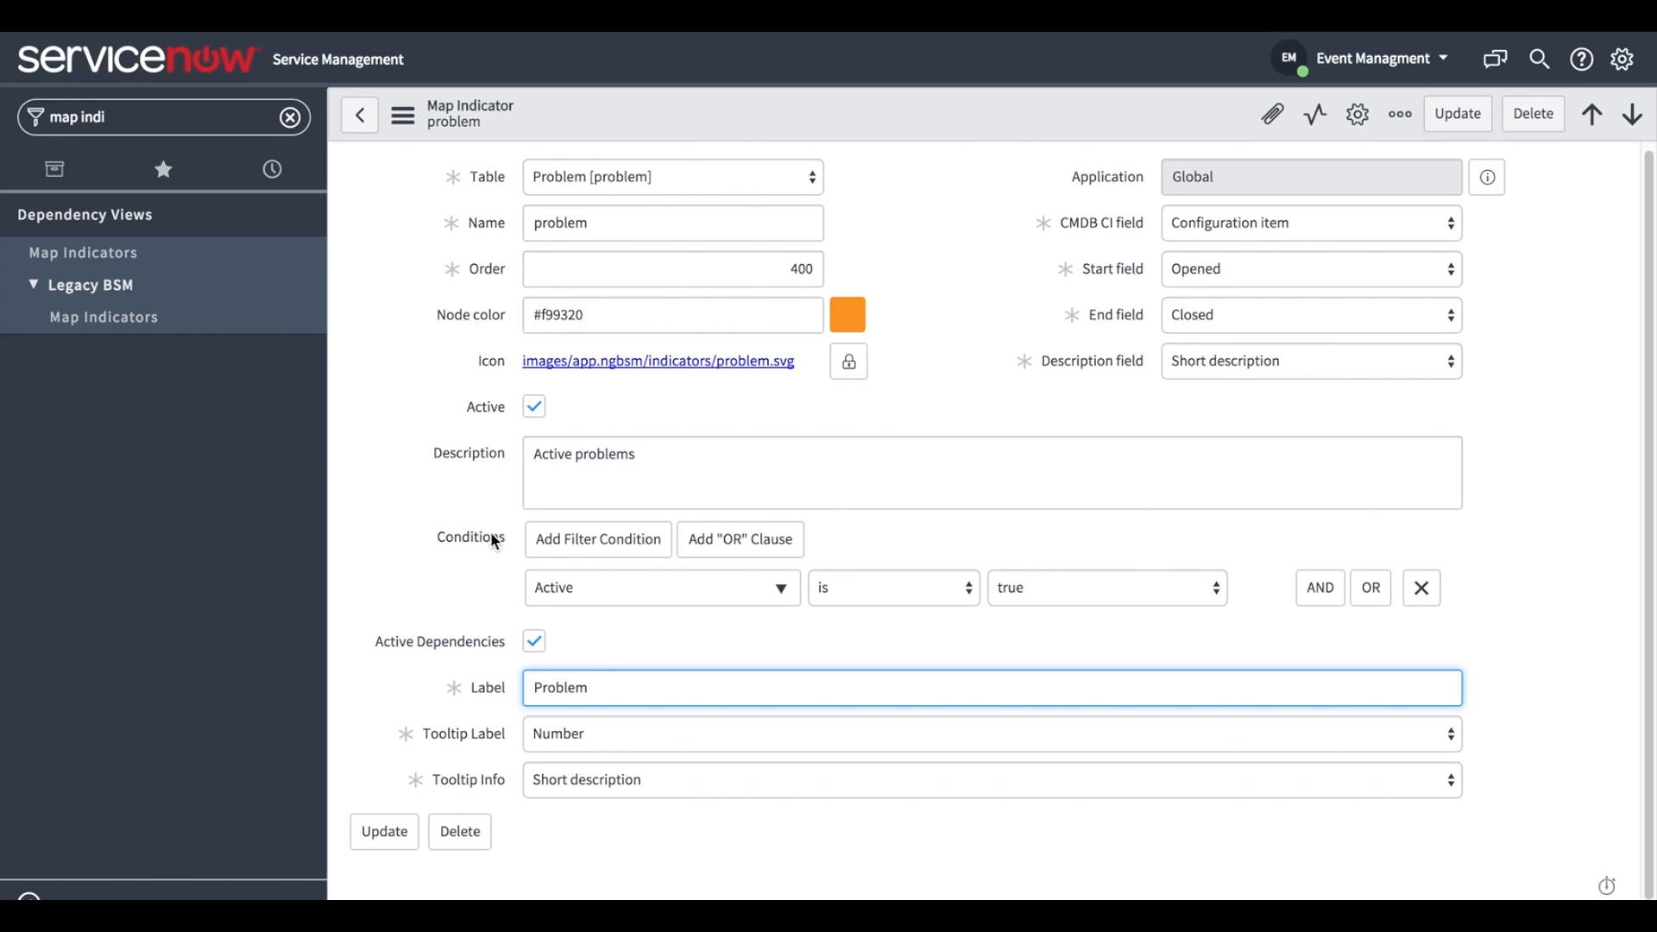
double_click(470, 539)
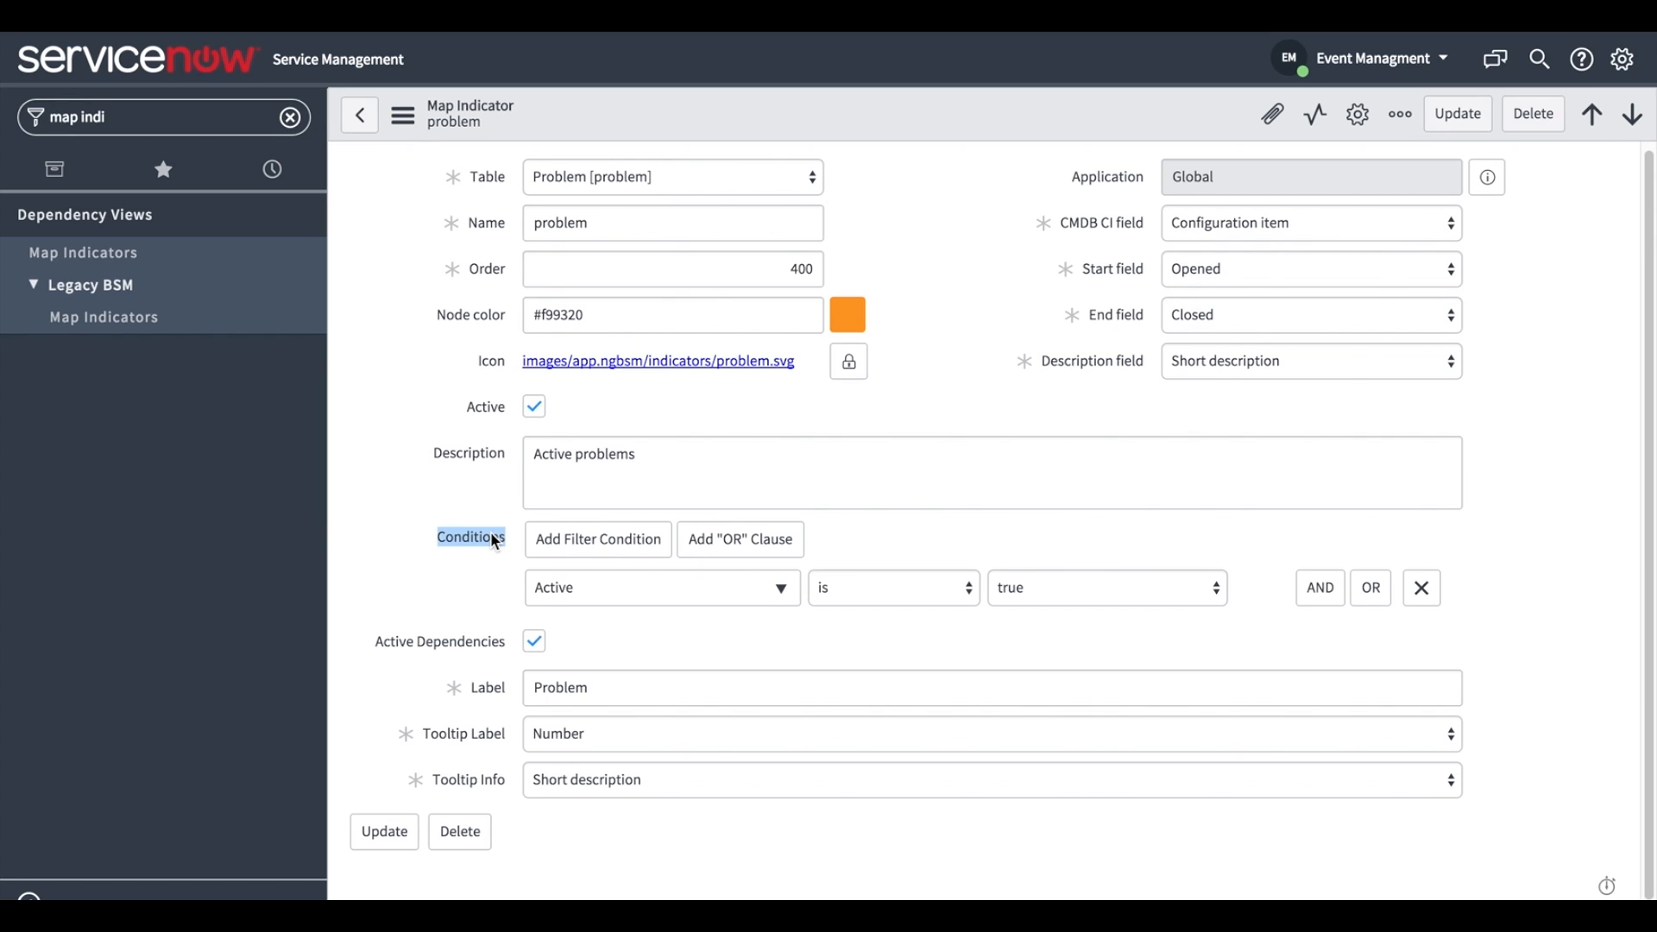
click(470, 538)
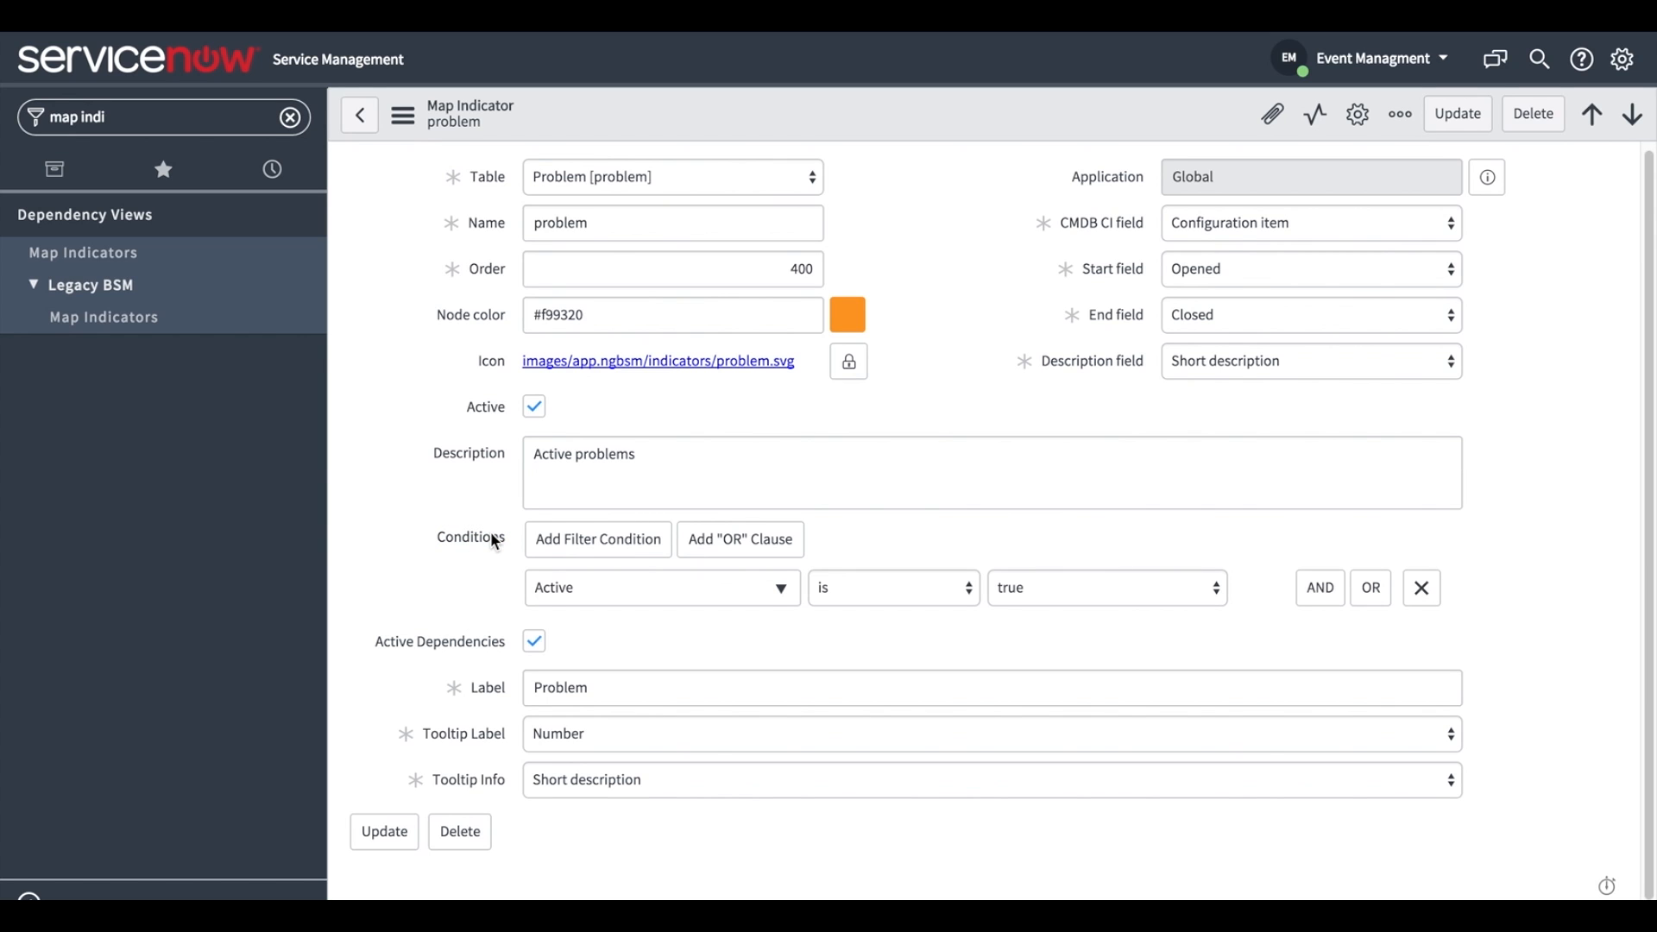